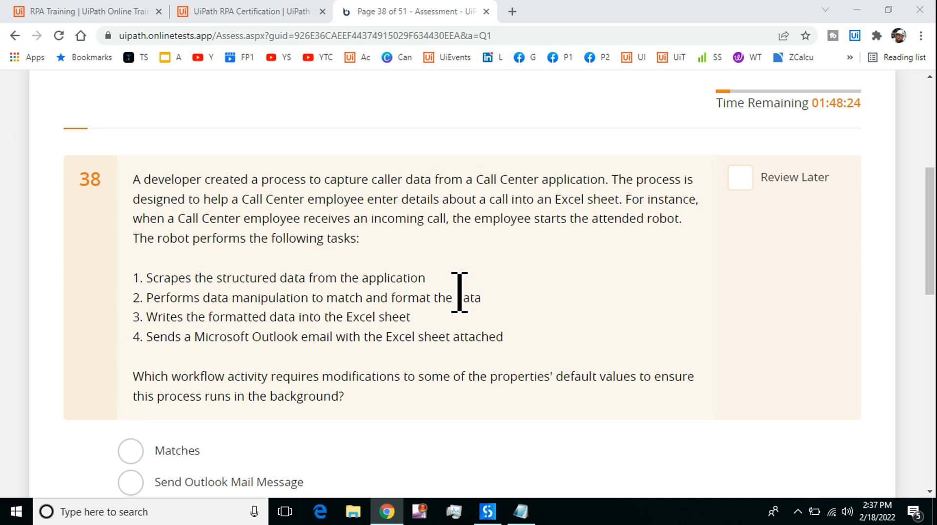
{"action": "mouse_move", "coordinate": [445, 218]}
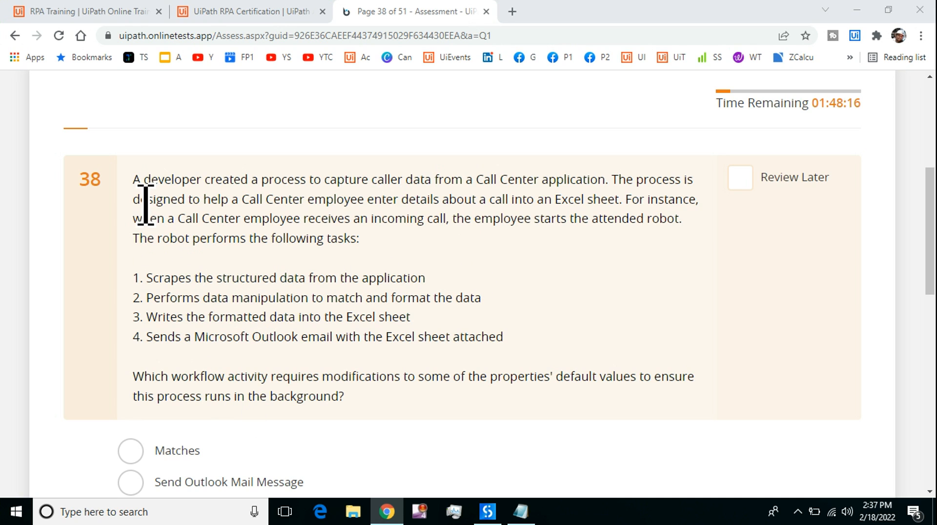
{"action": "mouse_move", "coordinate": [251, 194]}
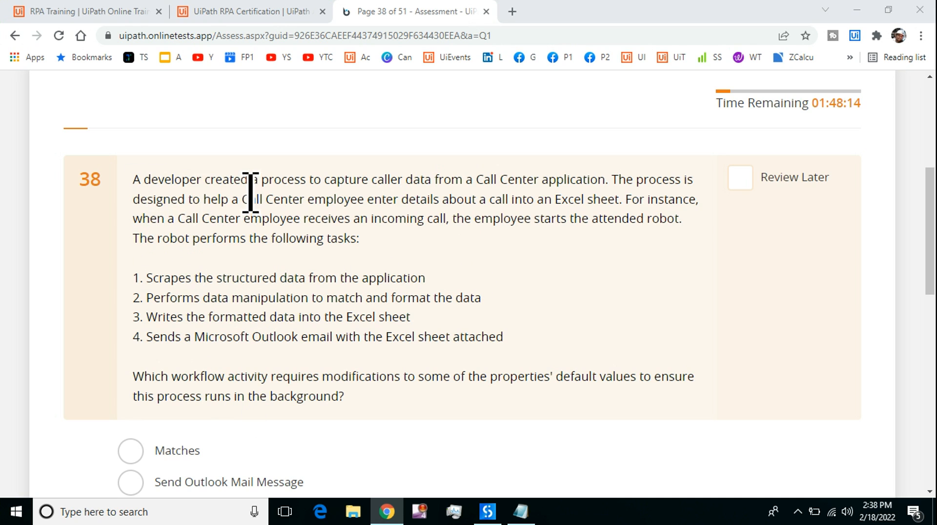
{"action": "mouse_move", "coordinate": [275, 215]}
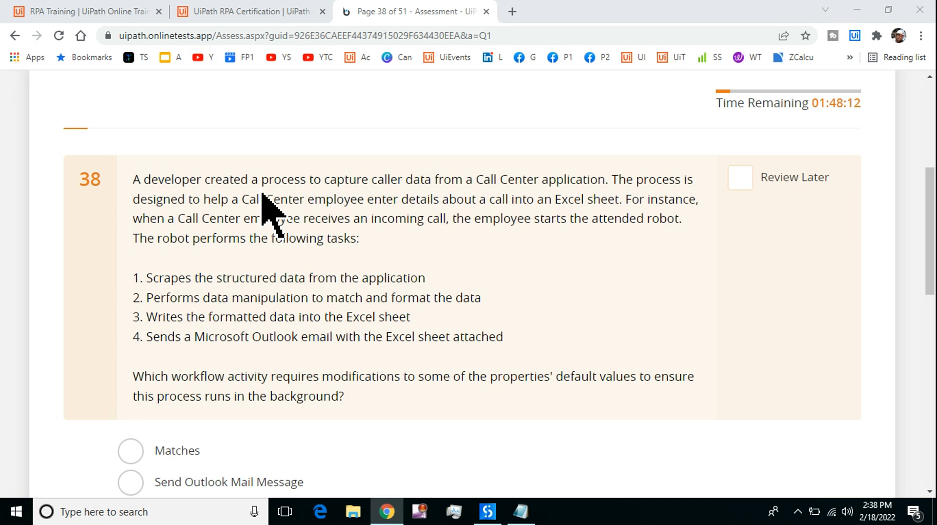
{"action": "mouse_move", "coordinate": [541, 215]}
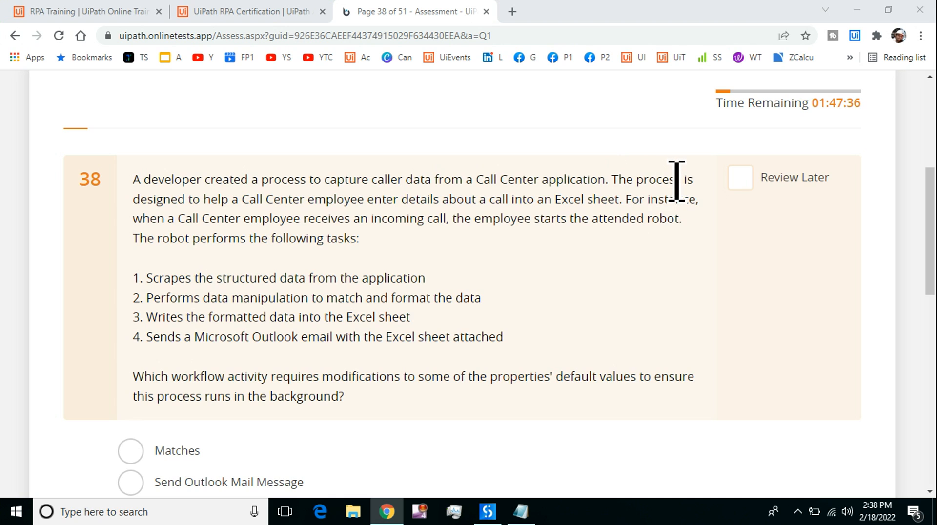
{"action": "mouse_move", "coordinate": [650, 239]}
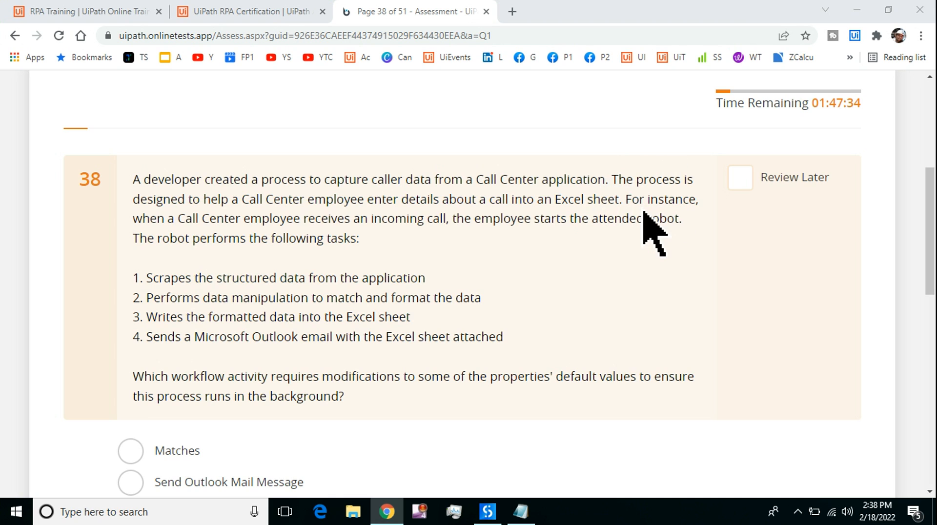
{"action": "mouse_move", "coordinate": [206, 228]}
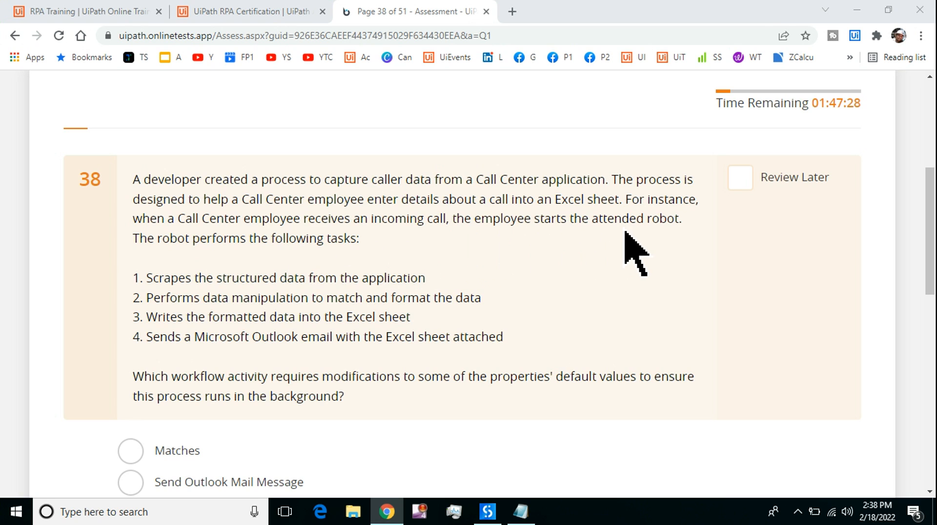
{"action": "mouse_move", "coordinate": [693, 248]}
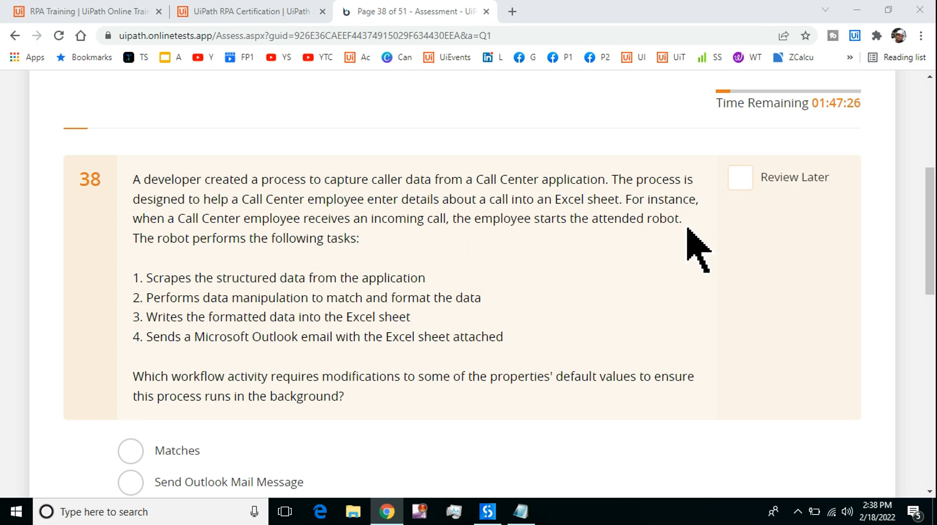
{"action": "mouse_move", "coordinate": [693, 251]}
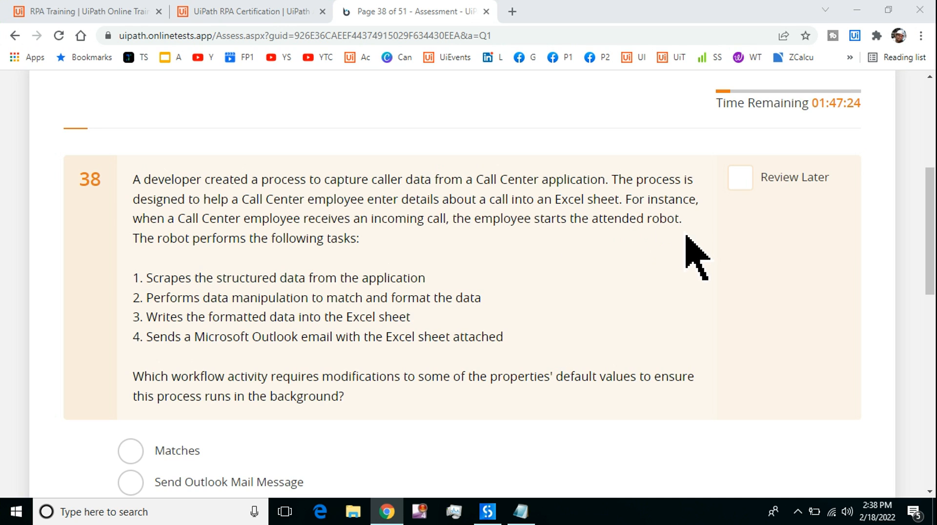
{"action": "mouse_move", "coordinate": [775, 305]}
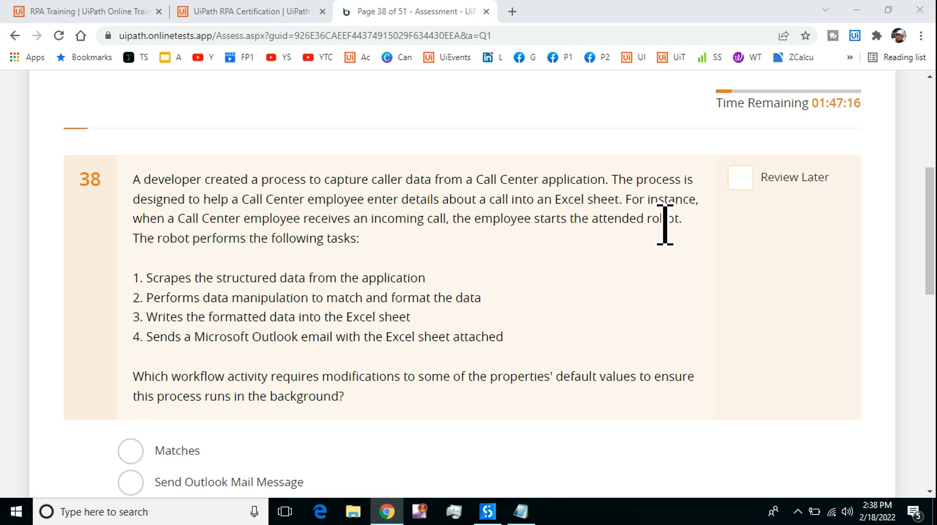
{"action": "mouse_move", "coordinate": [672, 256]}
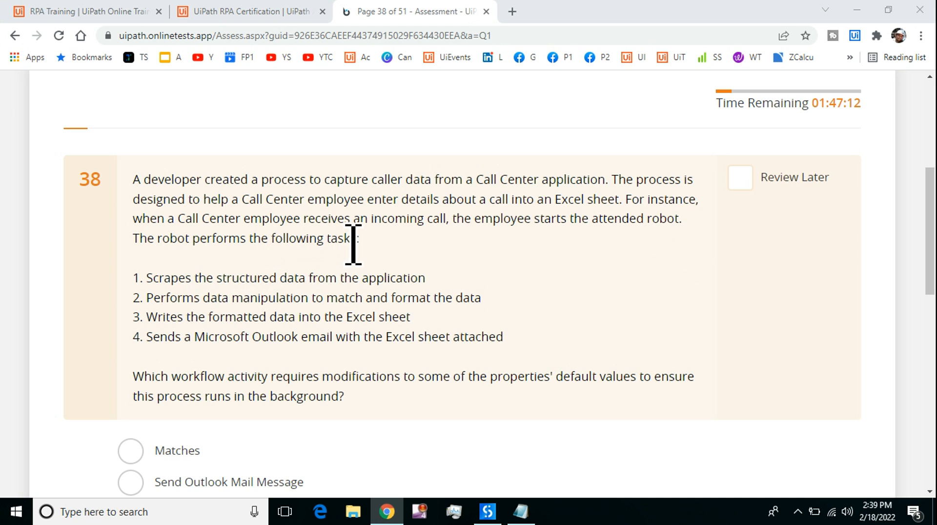
{"action": "mouse_move", "coordinate": [310, 282]}
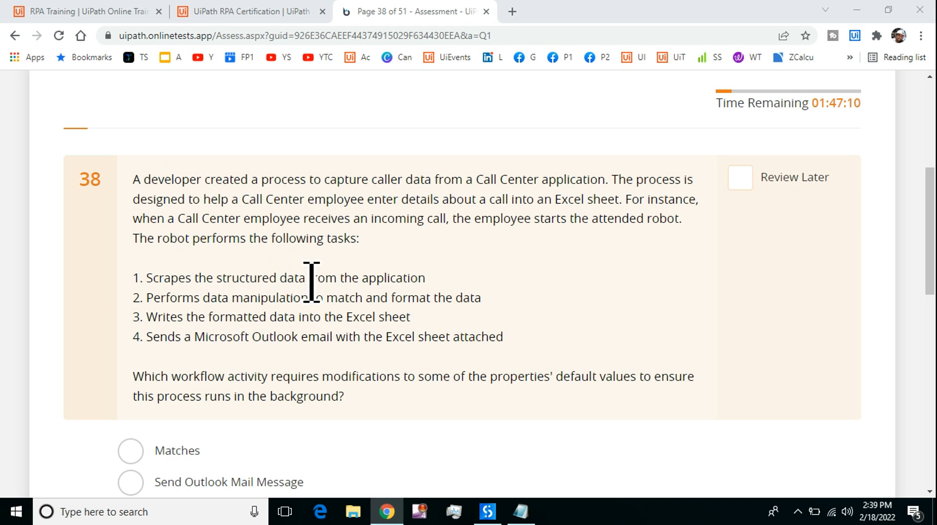
{"action": "mouse_move", "coordinate": [454, 310]}
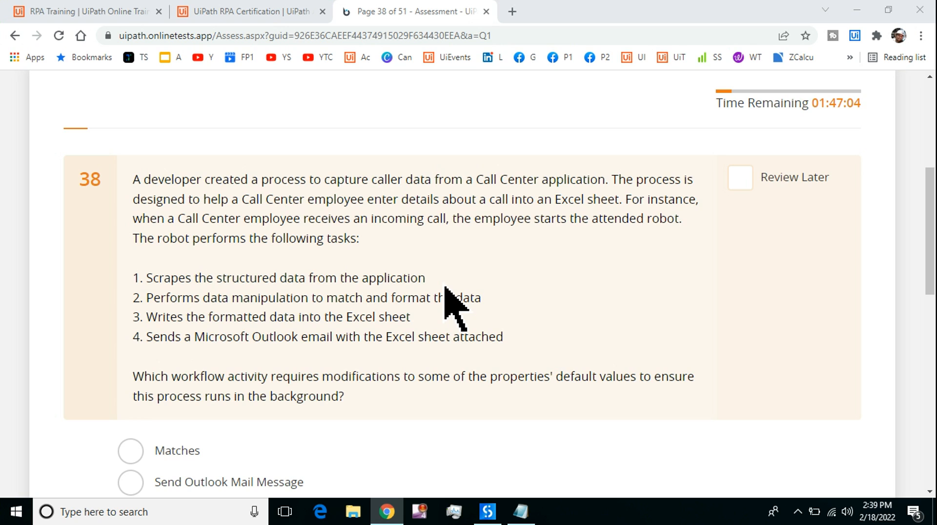
{"action": "mouse_move", "coordinate": [436, 304]}
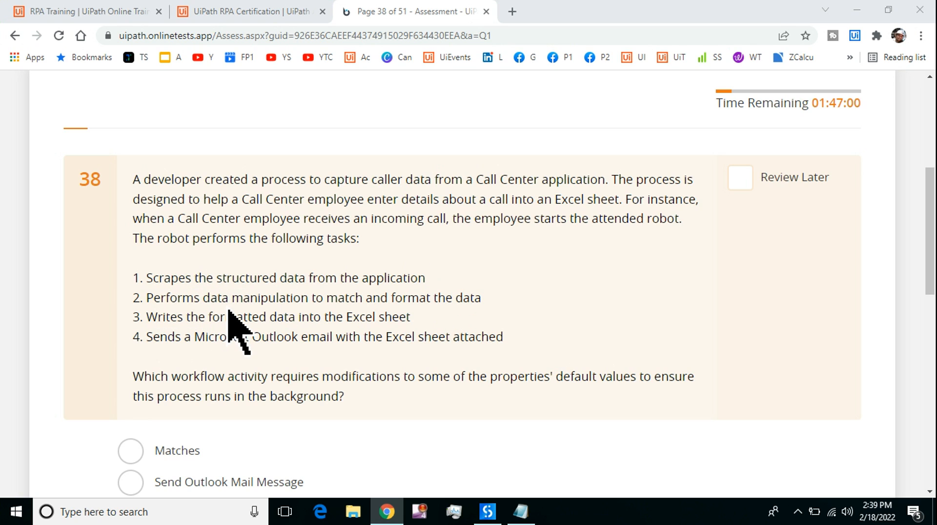
{"action": "mouse_move", "coordinate": [224, 313]}
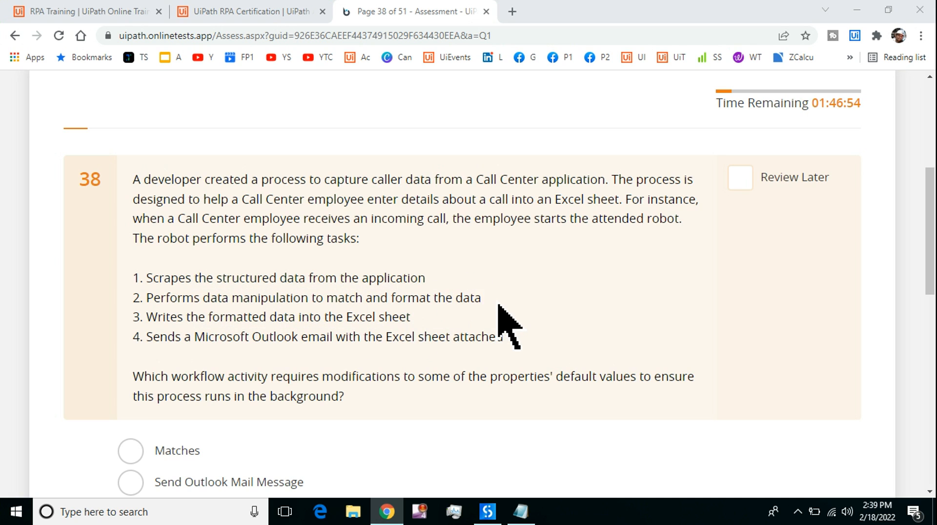
{"action": "mouse_move", "coordinate": [431, 331]}
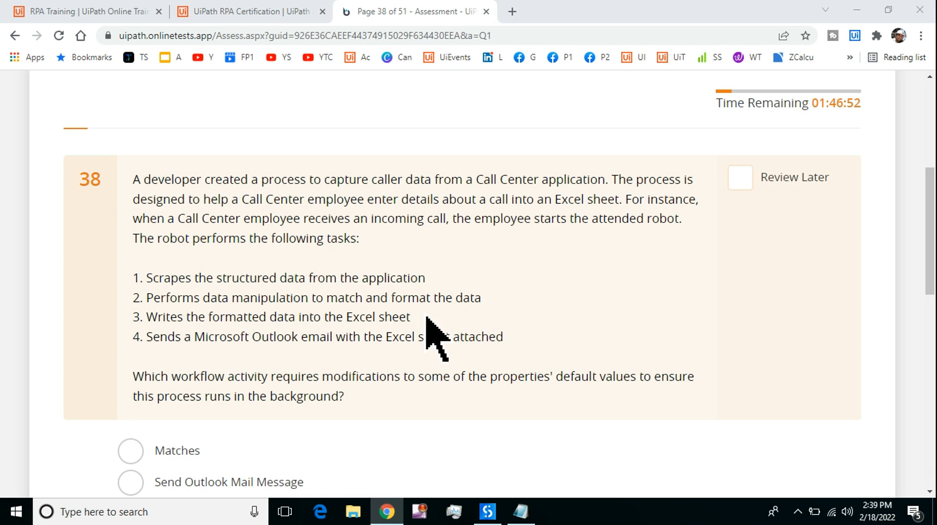
{"action": "mouse_move", "coordinate": [499, 335]}
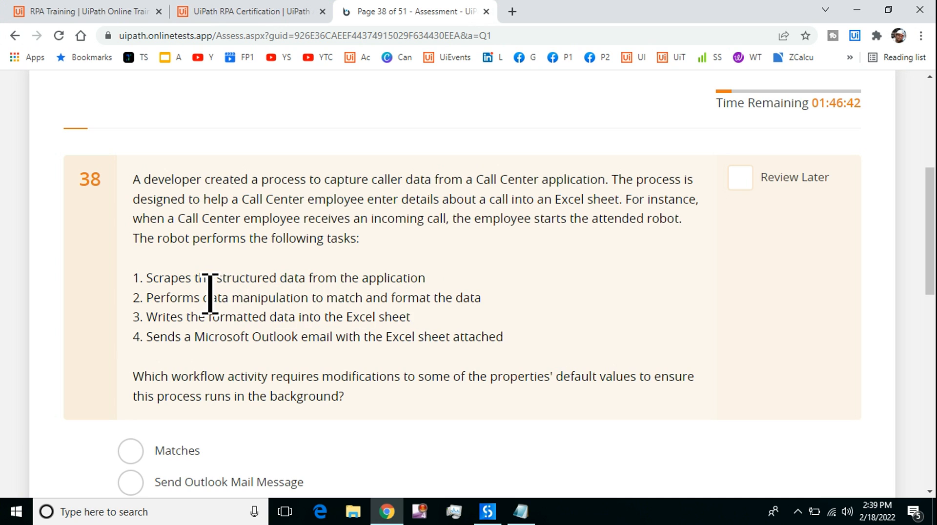
Highlight the question 38 text about running operations as a background process
{"action": "left_click_drag", "start_coordinate": [211, 297], "coordinate": [477, 297]}
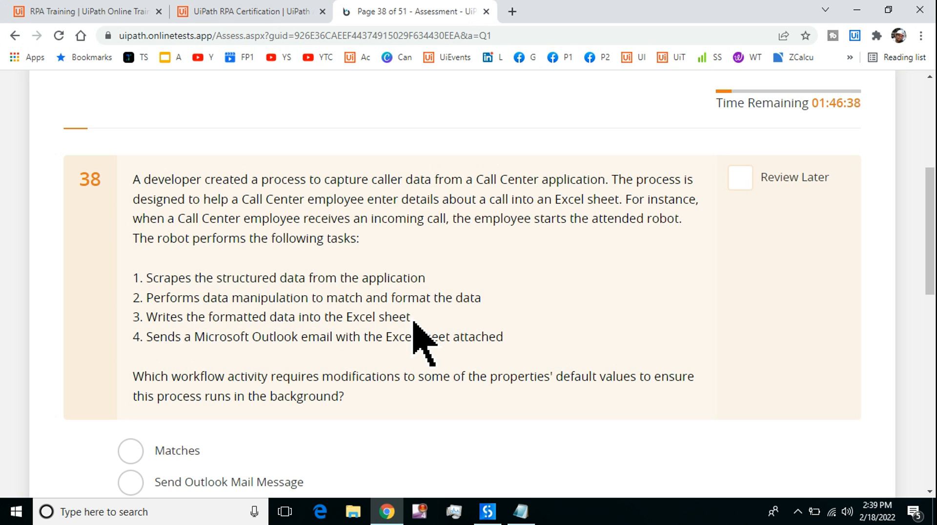
{"action": "left_click_drag", "start_coordinate": [418, 317], "coordinate": [250, 316]}
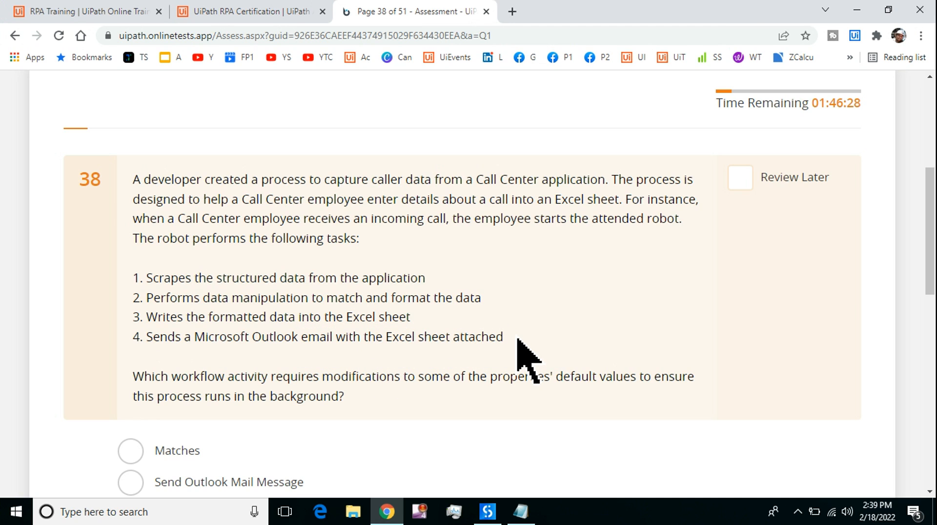
{"action": "mouse_move", "coordinate": [510, 331]}
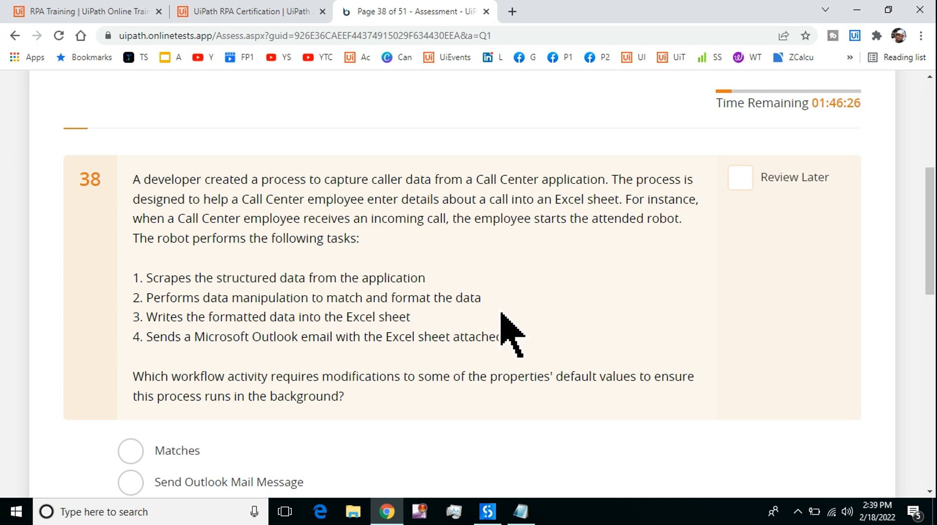
{"action": "left_click_drag", "start_coordinate": [502, 334], "coordinate": [132, 278]}
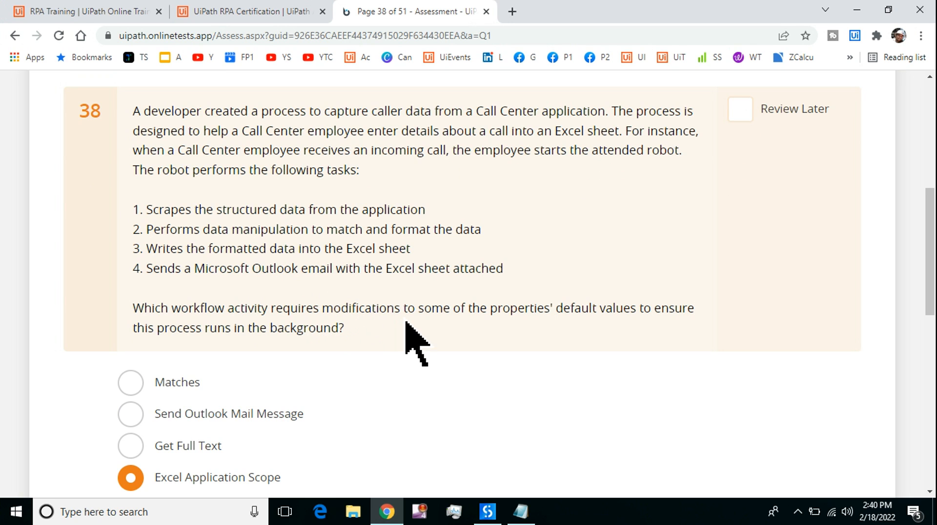
{"action": "mouse_move", "coordinate": [552, 347]}
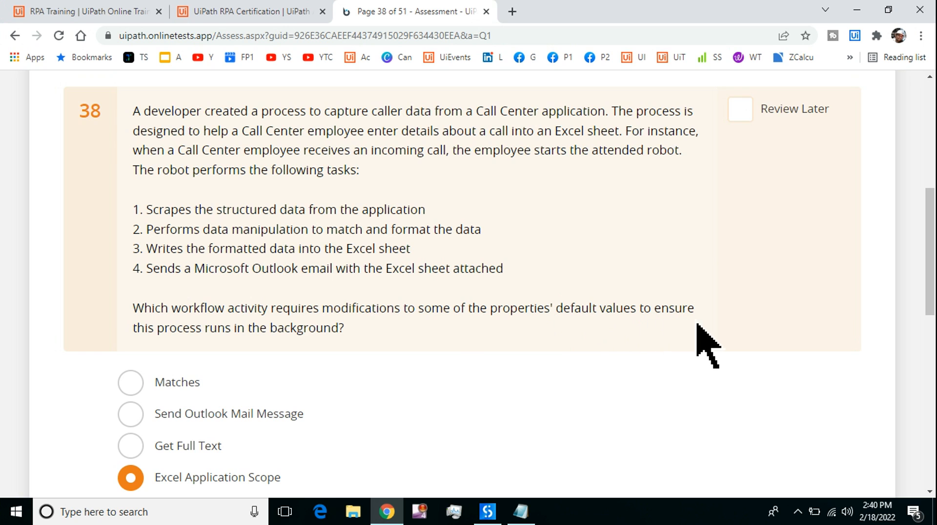
{"action": "mouse_move", "coordinate": [245, 358]}
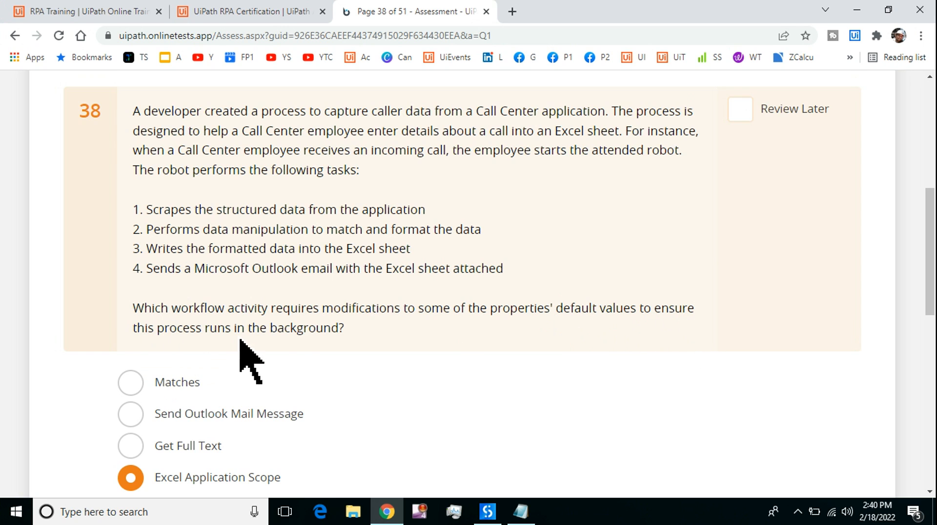
{"action": "mouse_move", "coordinate": [268, 251]}
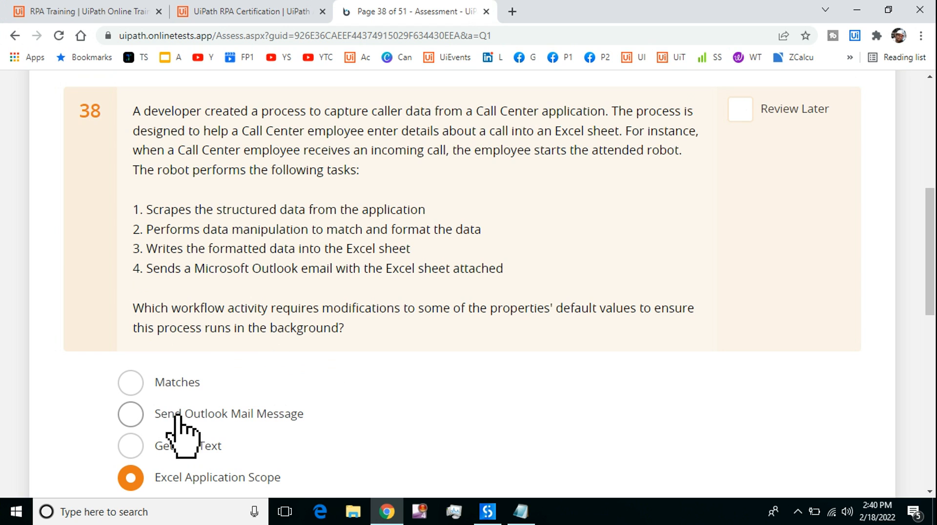
Try Send Outlook Mail Message and Get Full Text, then settle on Excel Application Scope as the answer
{"action": "left_click", "coordinate": [130, 414]}
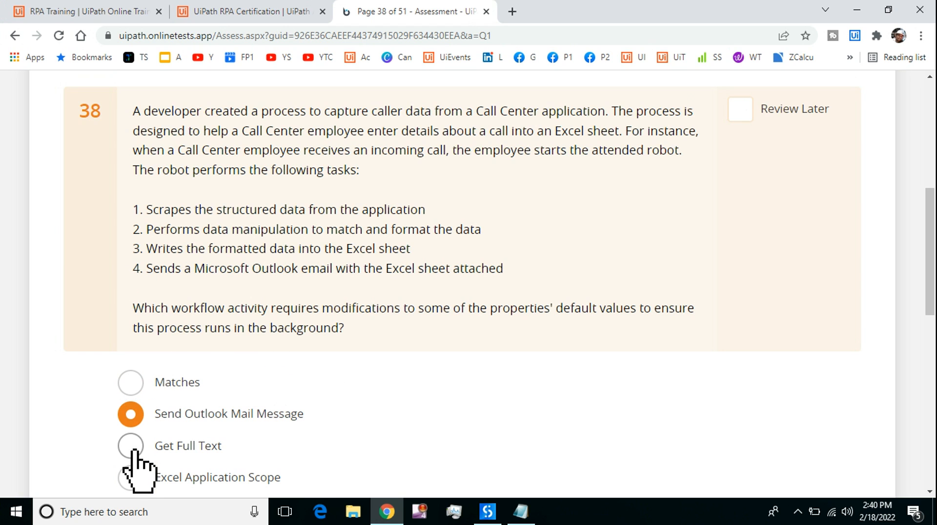
{"action": "left_click", "coordinate": [130, 477]}
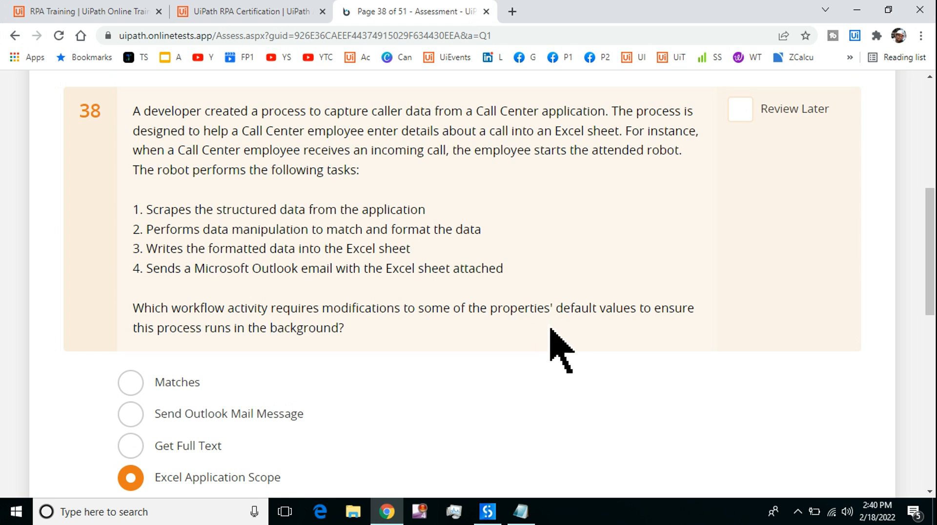
{"action": "mouse_move", "coordinate": [169, 427]}
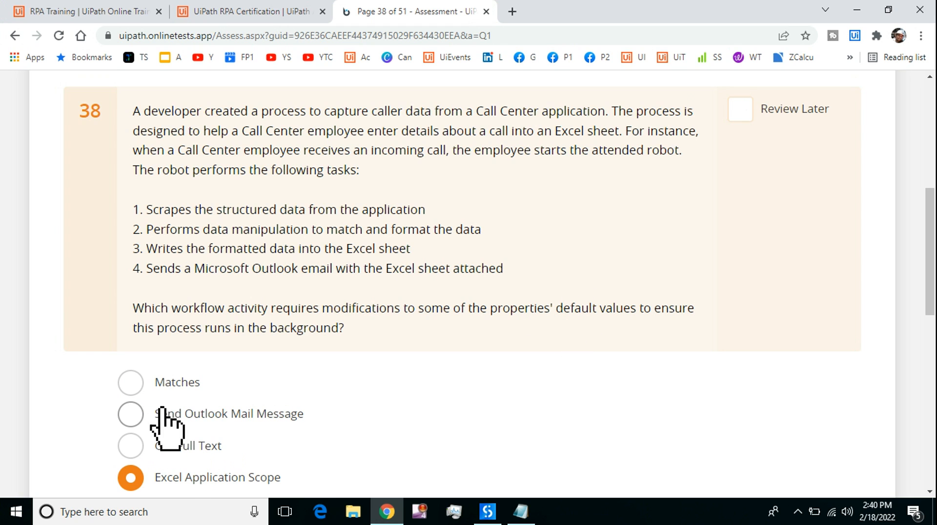
{"action": "left_click", "coordinate": [130, 382]}
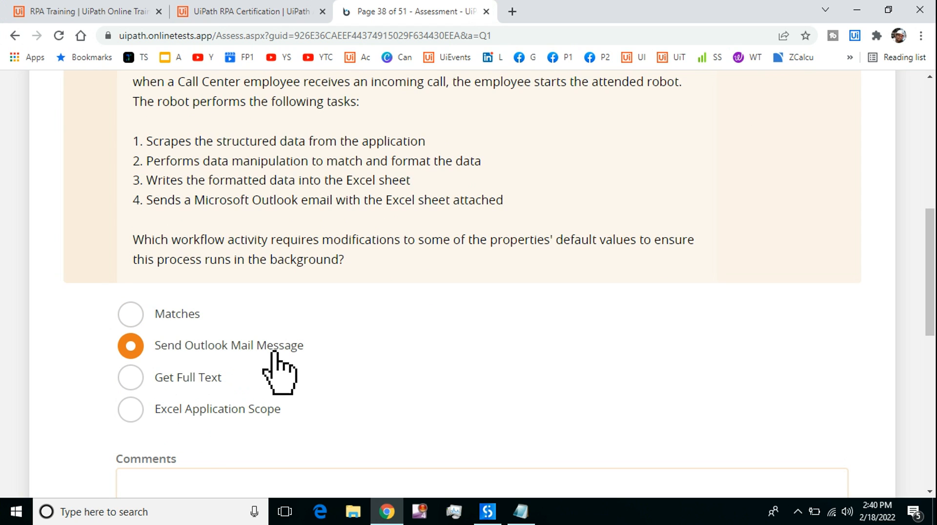
{"action": "left_click", "coordinate": [129, 376]}
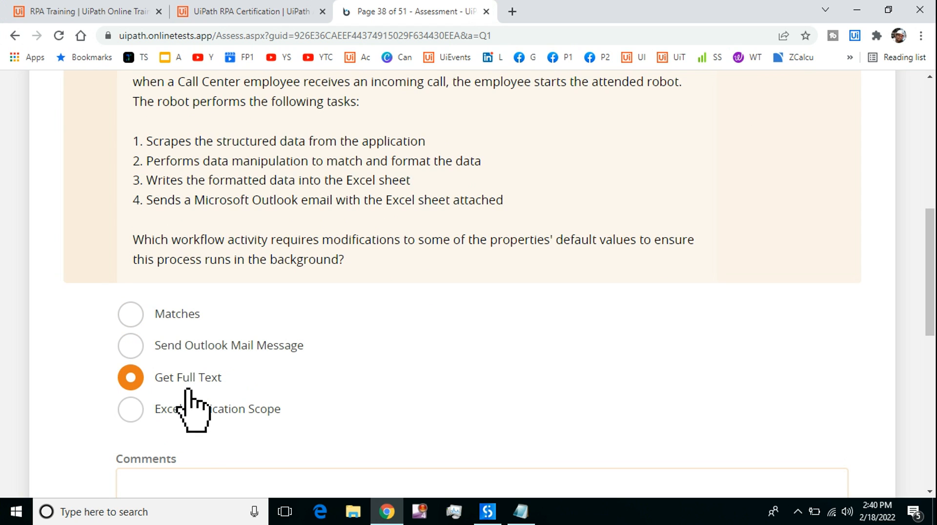
{"action": "mouse_move", "coordinate": [129, 410]}
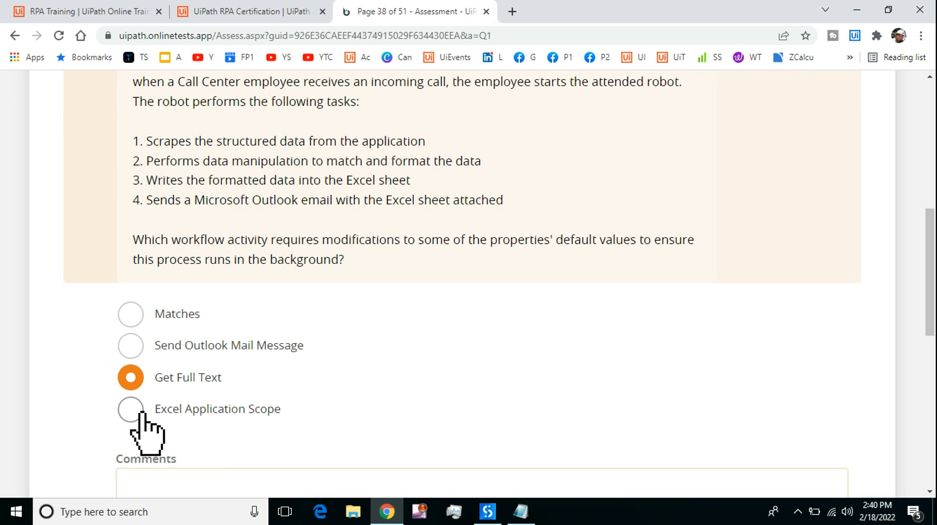
{"action": "left_click", "coordinate": [130, 409]}
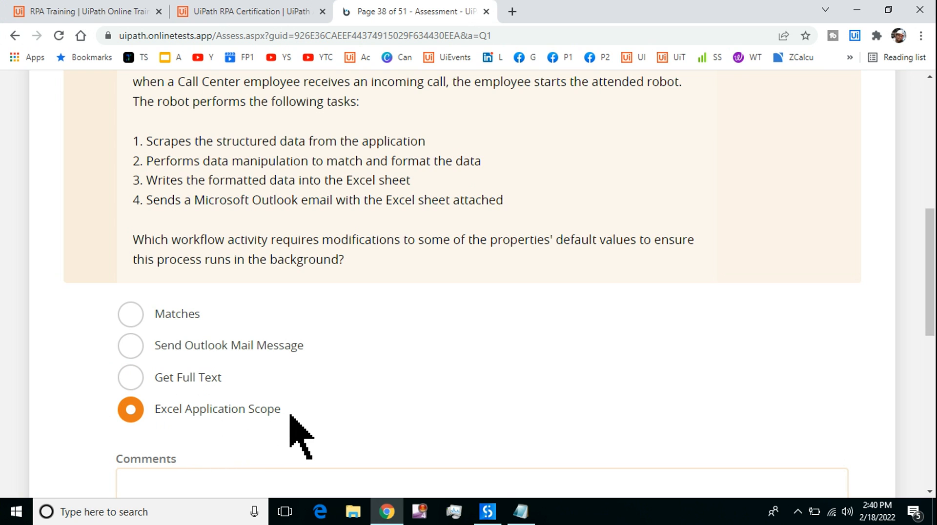
{"action": "mouse_move", "coordinate": [191, 326]}
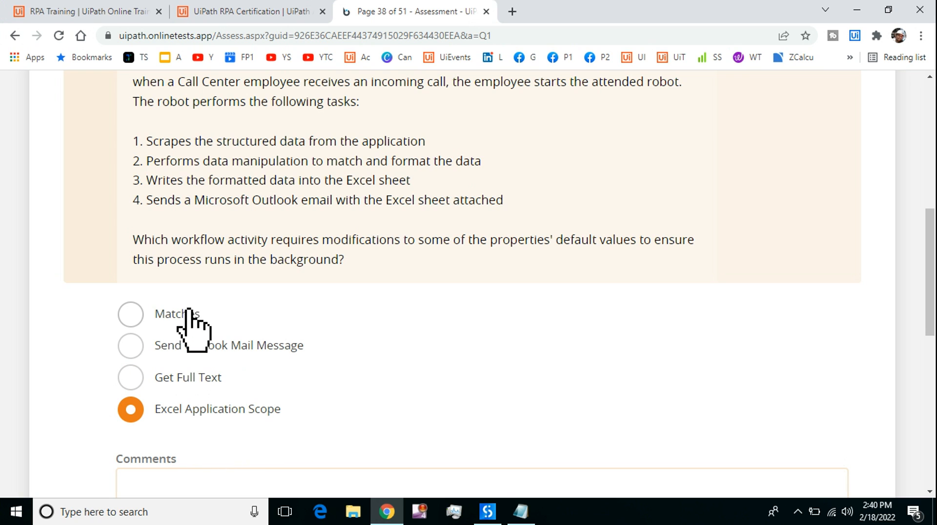
{"action": "mouse_move", "coordinate": [206, 436]}
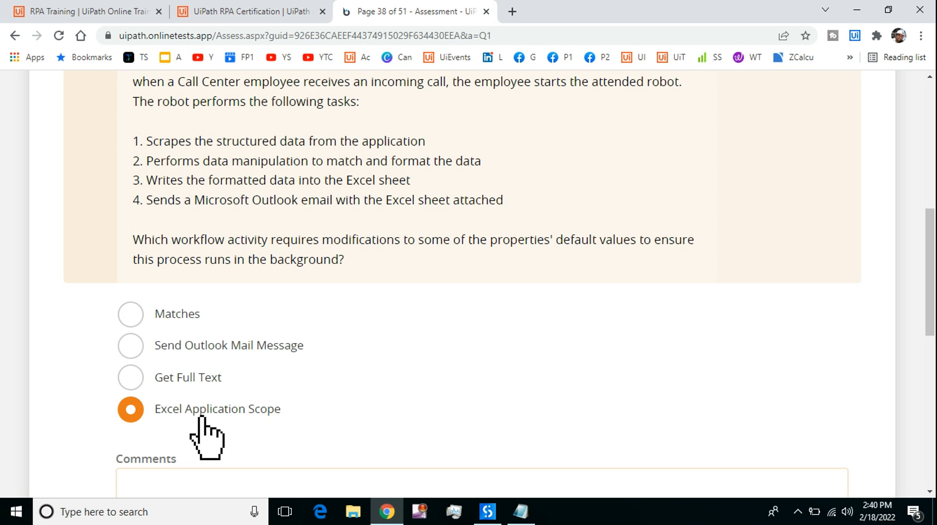
{"action": "mouse_move", "coordinate": [278, 406]}
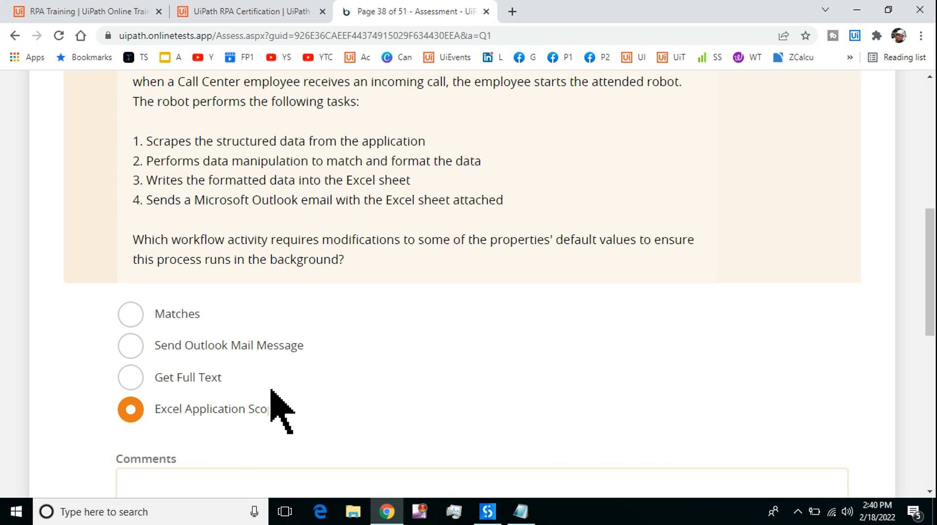
{"action": "mouse_move", "coordinate": [167, 364]}
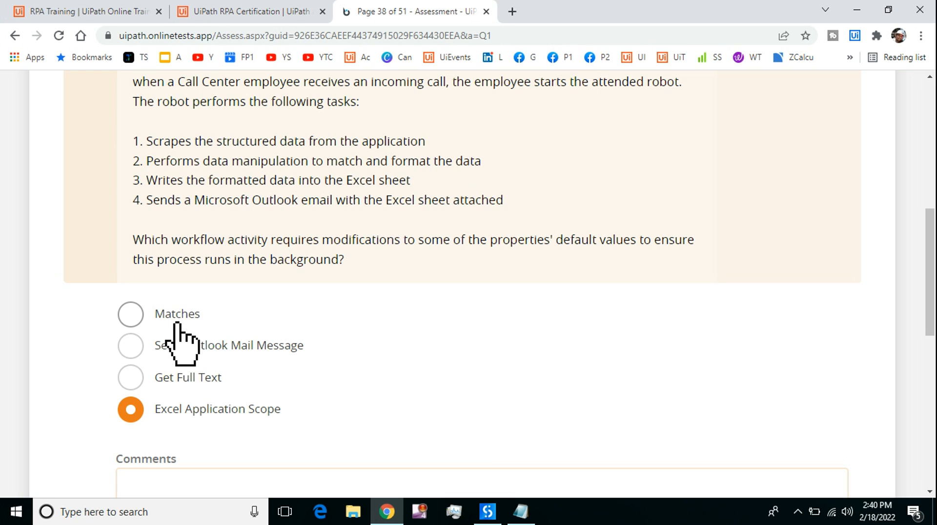
{"action": "mouse_move", "coordinate": [161, 436]}
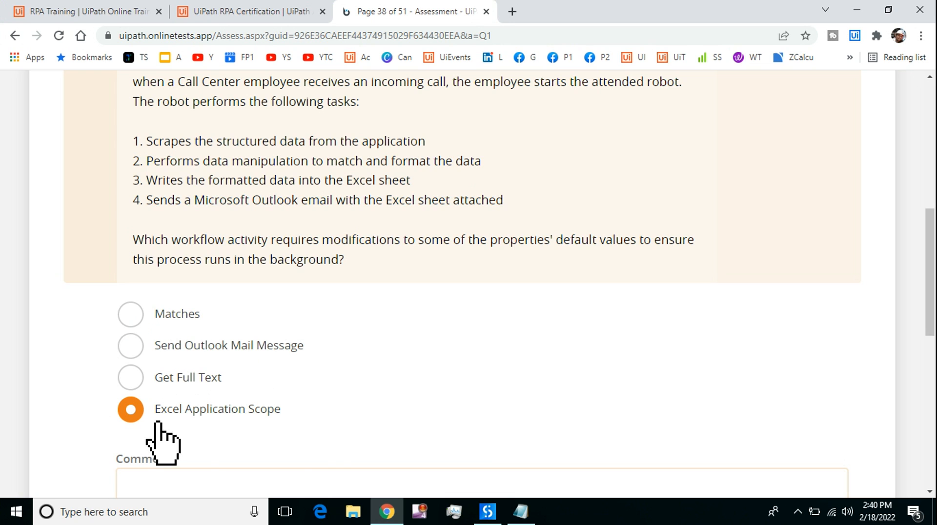
{"action": "mouse_move", "coordinate": [296, 415]}
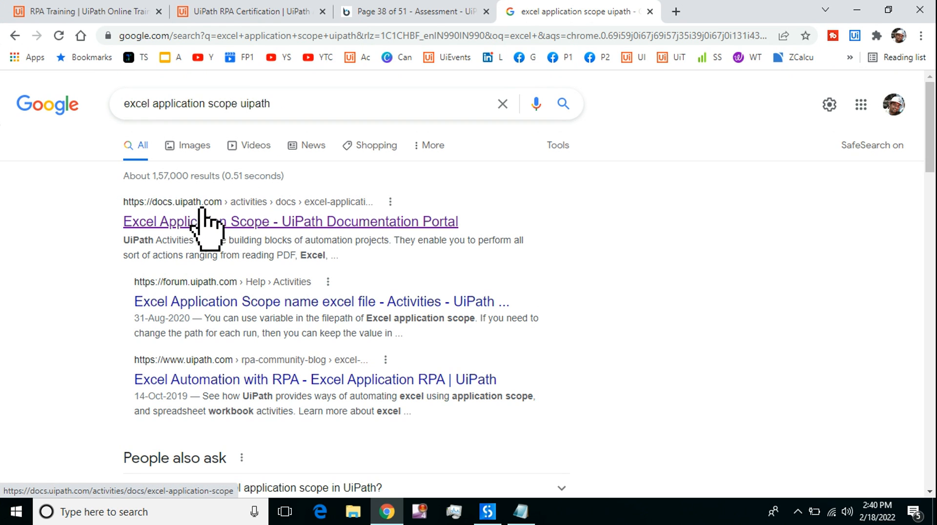
Load the docs.uipath.com Excel Application Scope result and keep waiting on the unresponsive page
{"action": "left_click", "coordinate": [291, 221]}
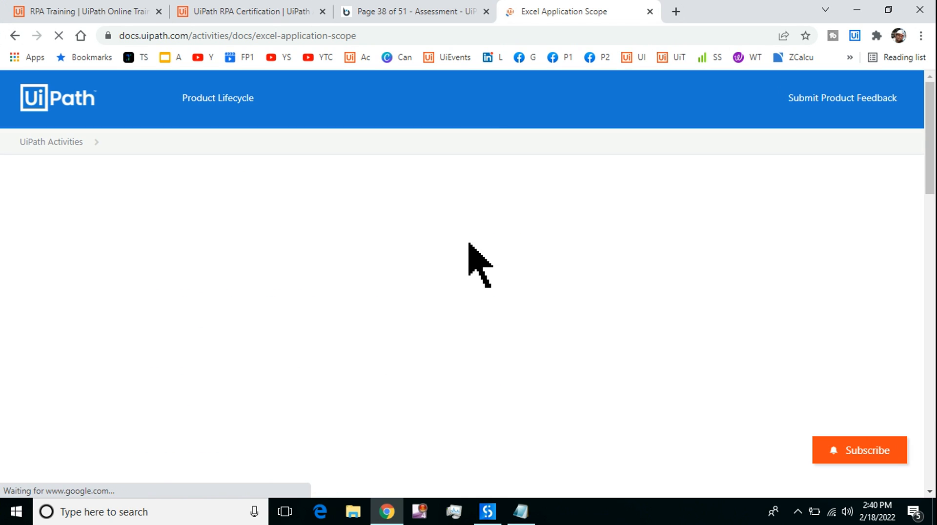
{"action": "mouse_move", "coordinate": [517, 234]}
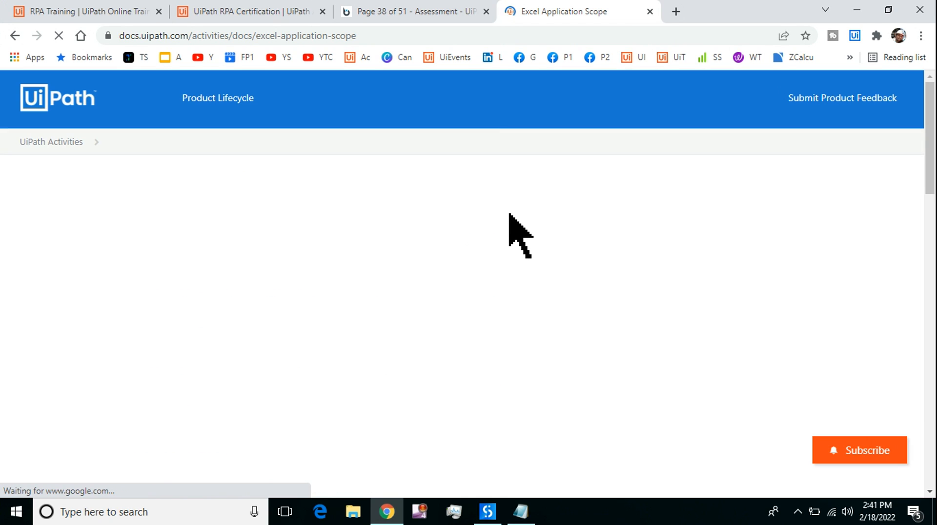
{"action": "mouse_move", "coordinate": [493, 244]}
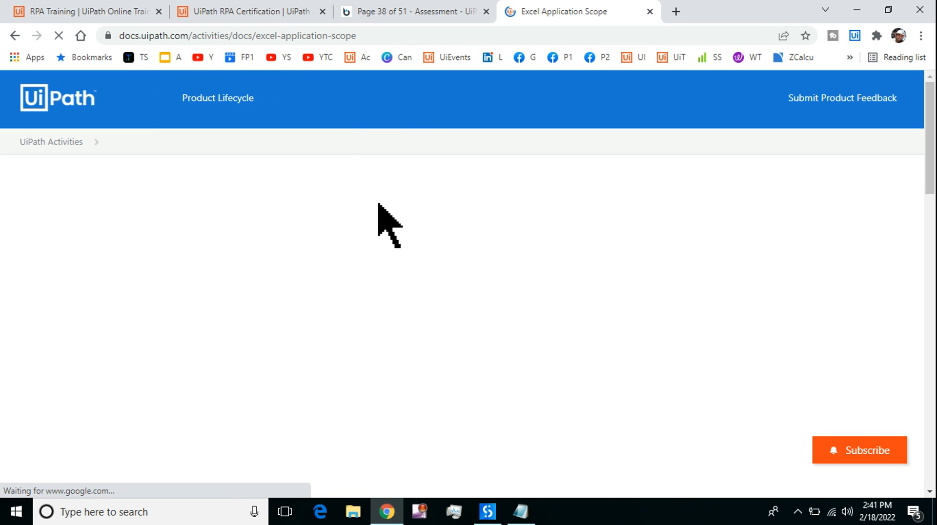
{"action": "mouse_move", "coordinate": [423, 279]}
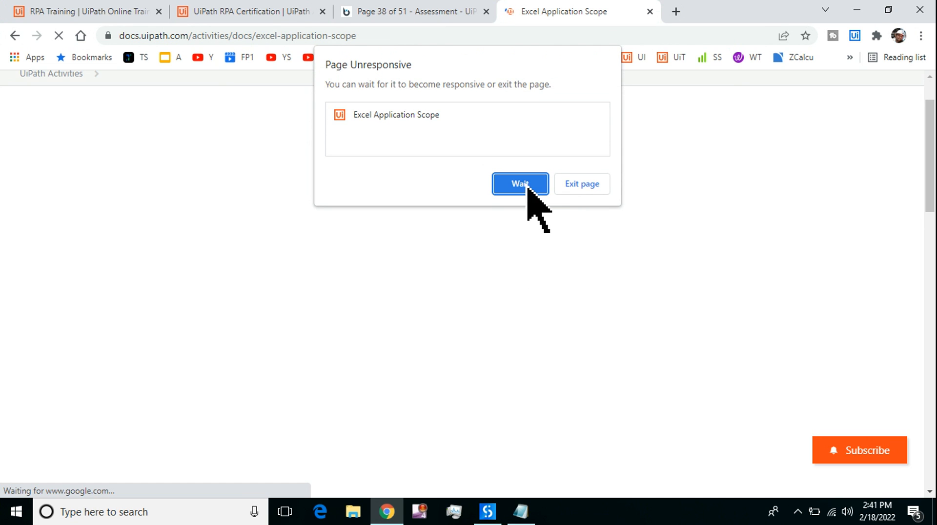
{"action": "left_click", "coordinate": [486, 512]}
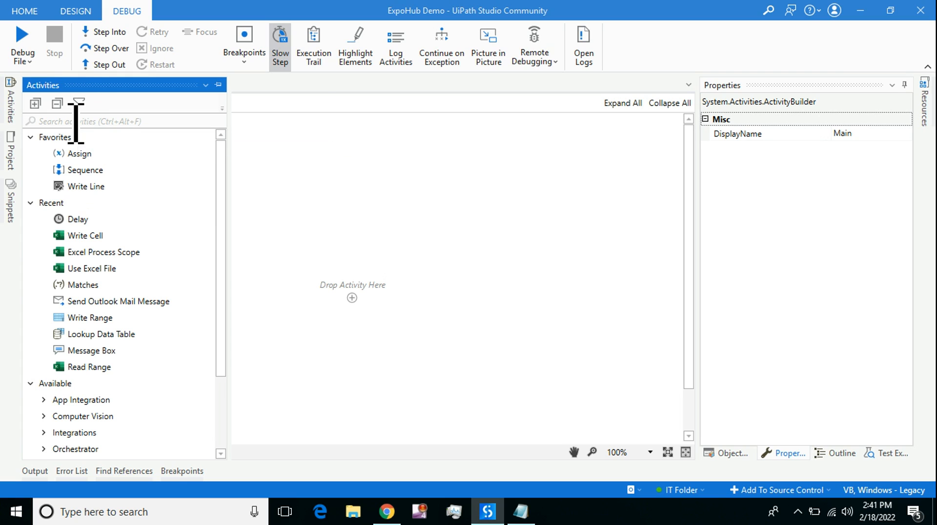
Search the Activities panel for 'excel app' and return to the Studio project
{"action": "type", "text": "excel process scop"}
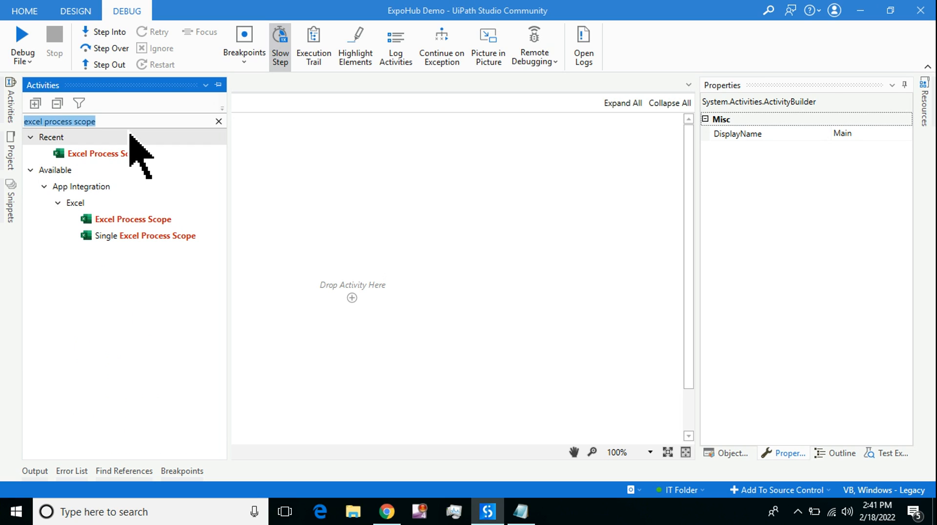
{"action": "type", "text": "excel app"}
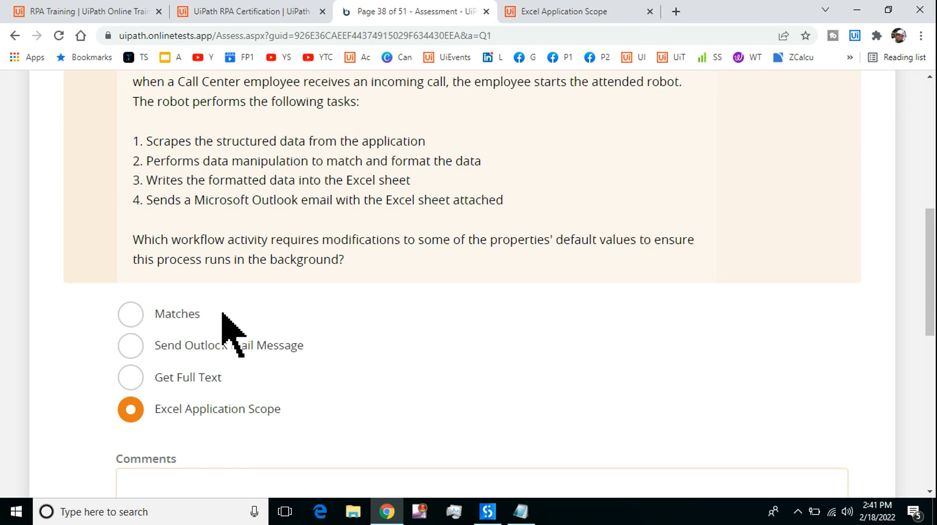
{"action": "left_click", "coordinate": [488, 513]}
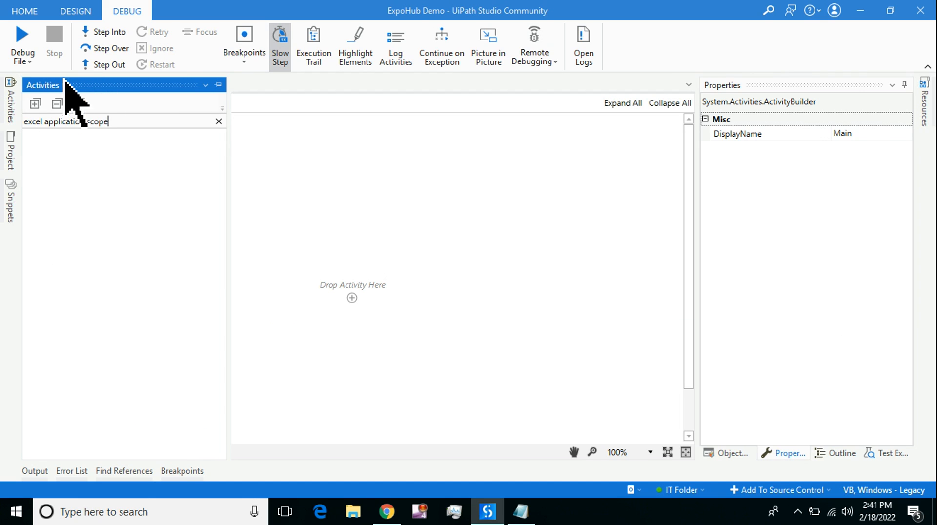
Enable Show Classic, add Excel Application Scope to Main and view its Properties
{"action": "left_click", "coordinate": [78, 104]}
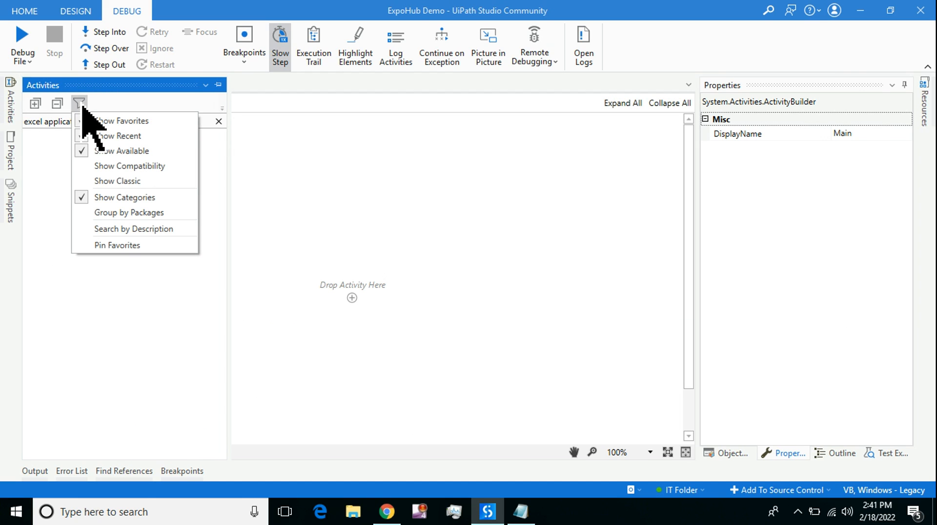
{"action": "left_click", "coordinate": [79, 103]}
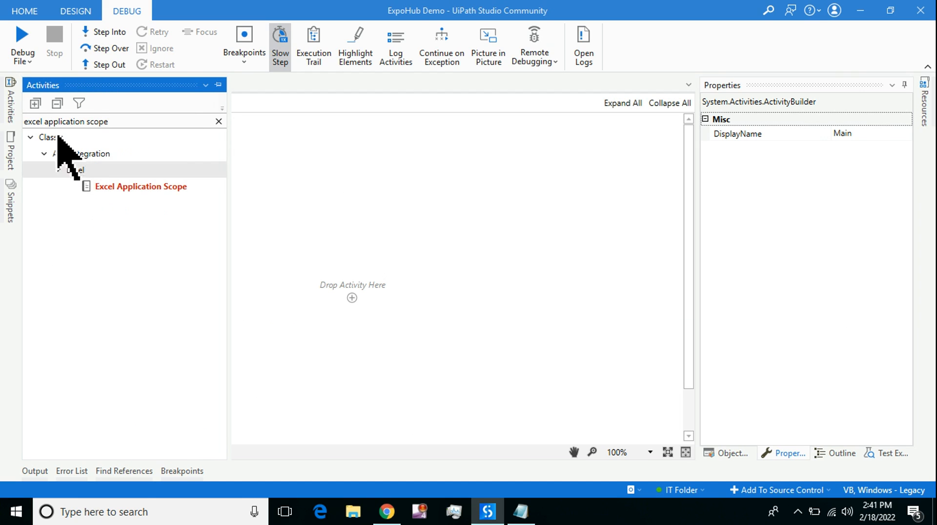
{"action": "left_click", "coordinate": [79, 103]}
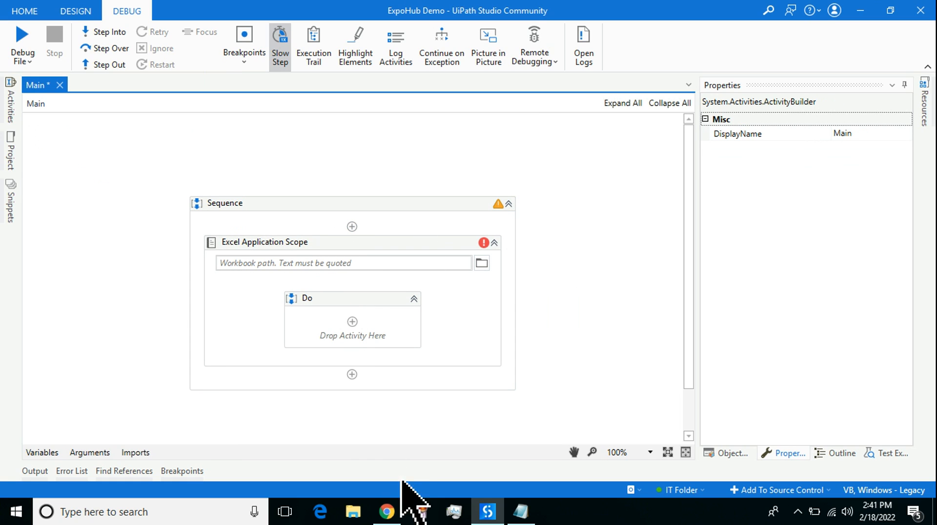
{"action": "left_click", "coordinate": [265, 242]}
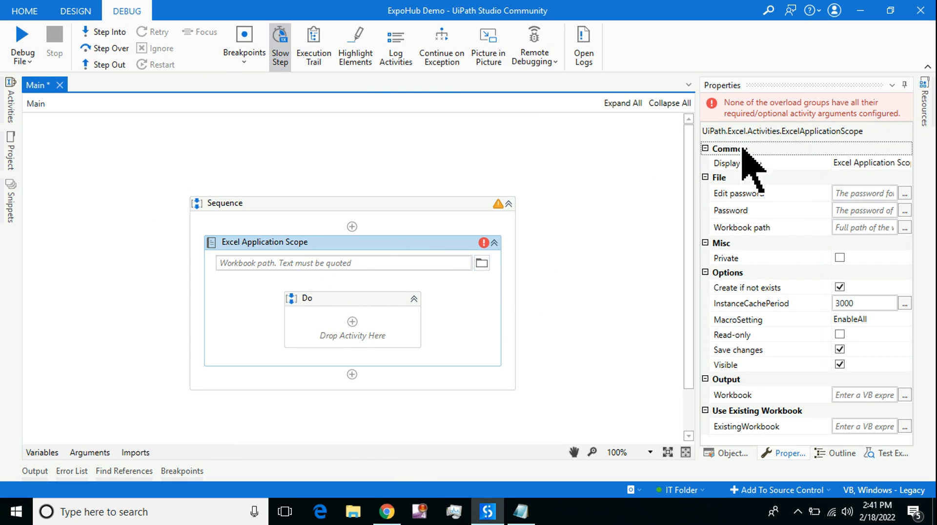
{"action": "mouse_move", "coordinate": [735, 388]}
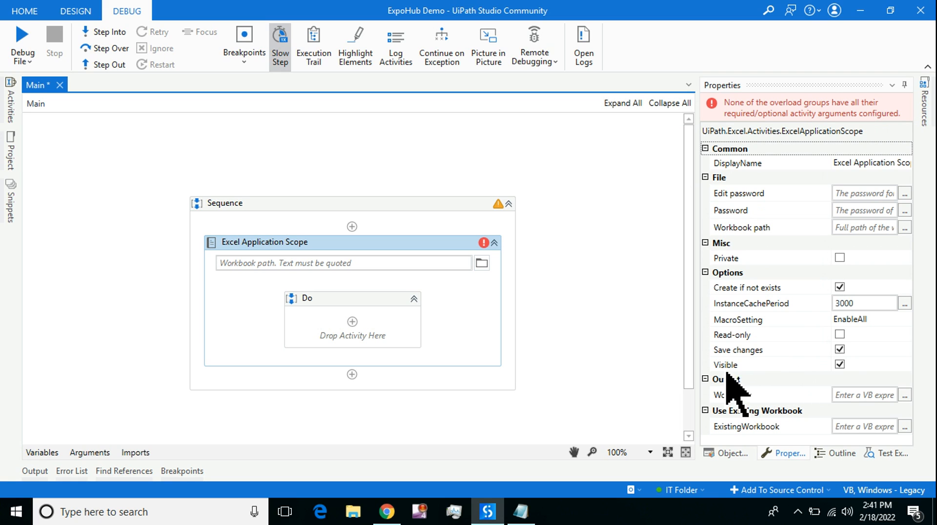
{"action": "mouse_move", "coordinate": [832, 364]}
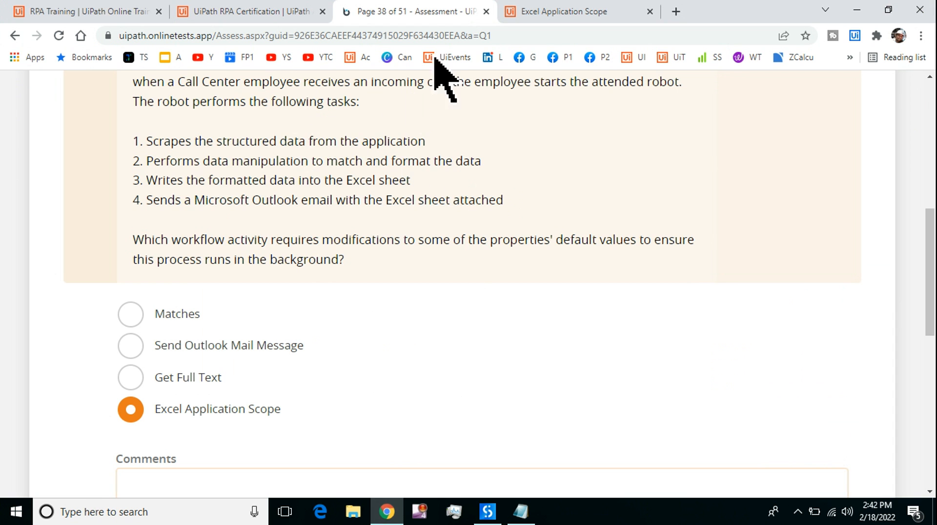
In the documentation, scroll to Options and mark the Visible property description
{"action": "left_click", "coordinate": [562, 11]}
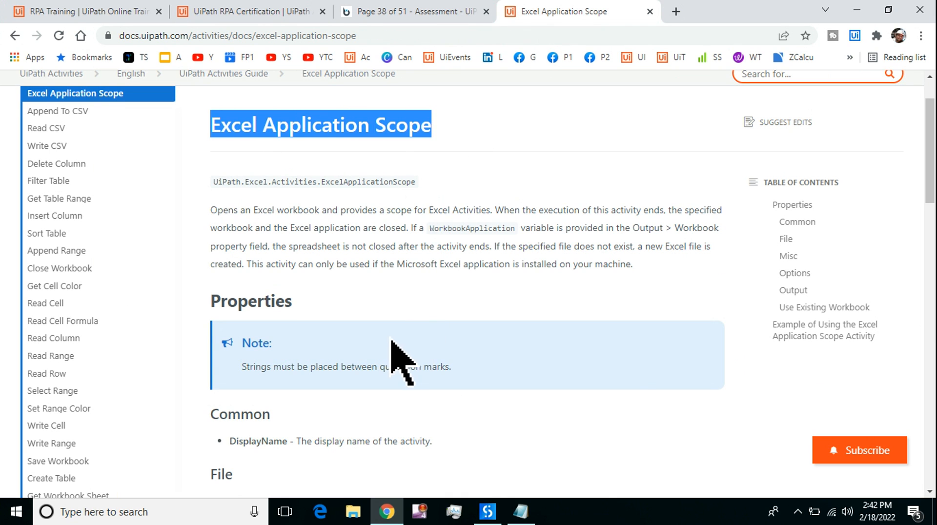
{"action": "scroll", "scroll_direction": "down", "scroll_amount": 3}
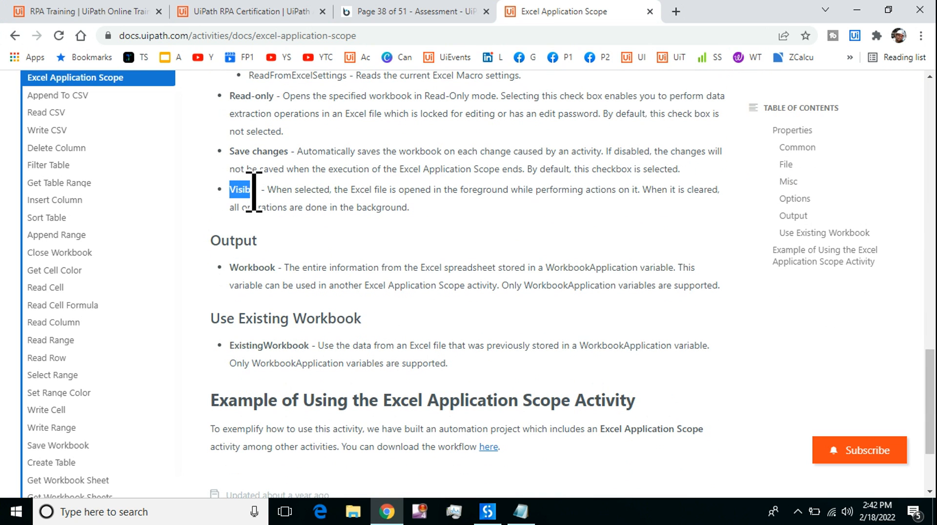
{"action": "left_click", "coordinate": [284, 200]}
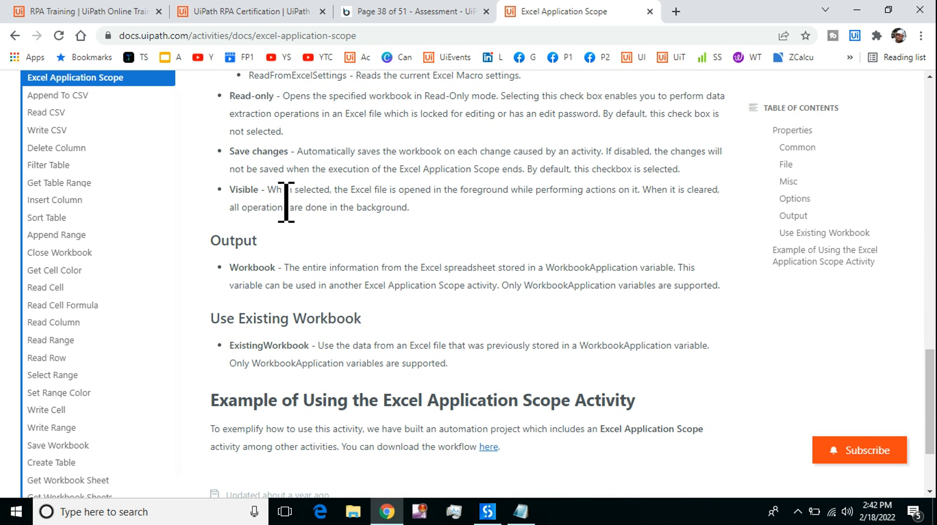
{"action": "mouse_move", "coordinate": [431, 231]}
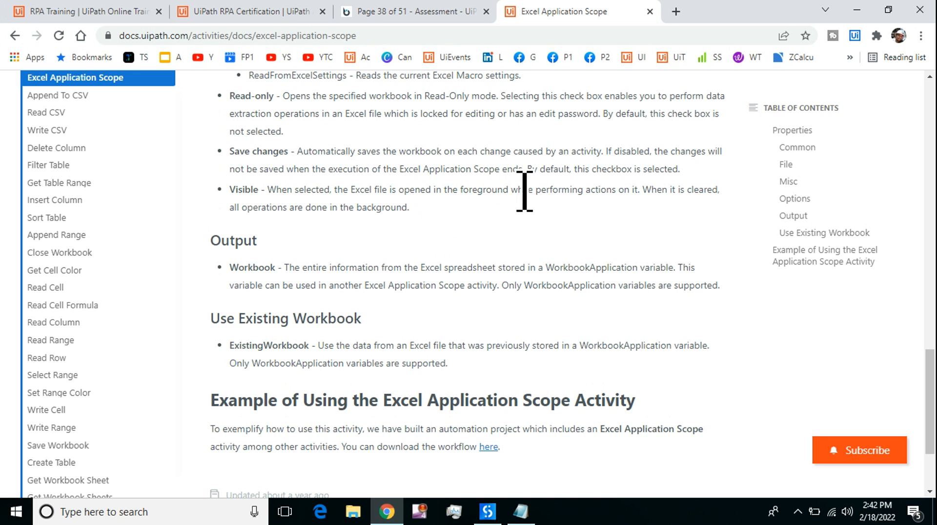
{"action": "mouse_move", "coordinate": [637, 199]}
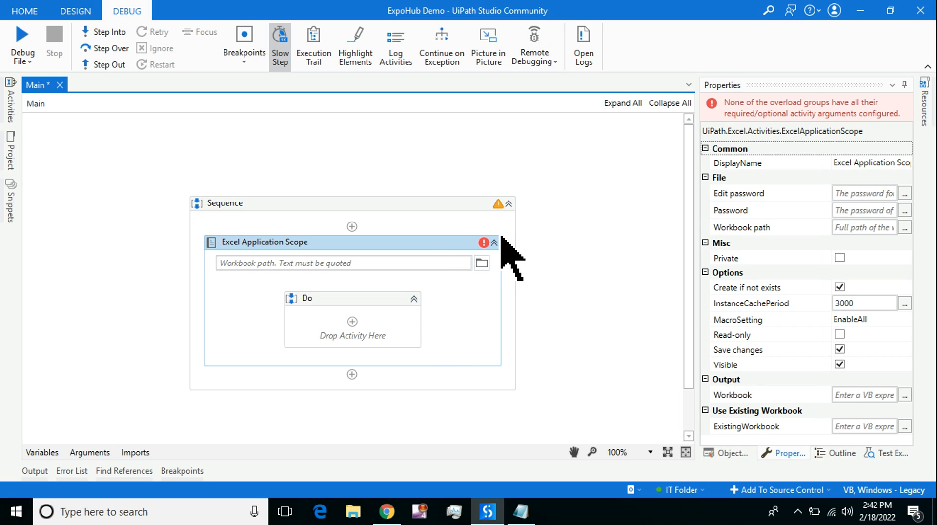
{"action": "mouse_move", "coordinate": [506, 257]}
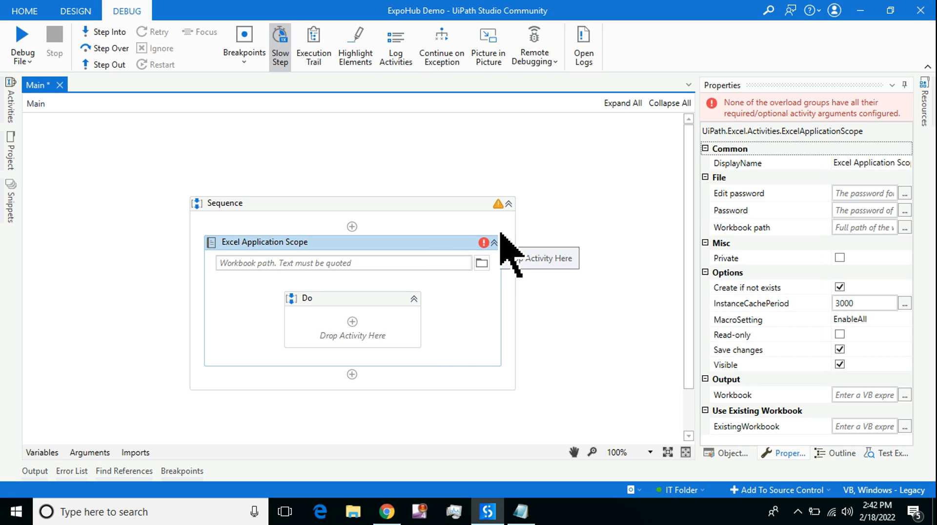
{"action": "mouse_move", "coordinate": [406, 262]}
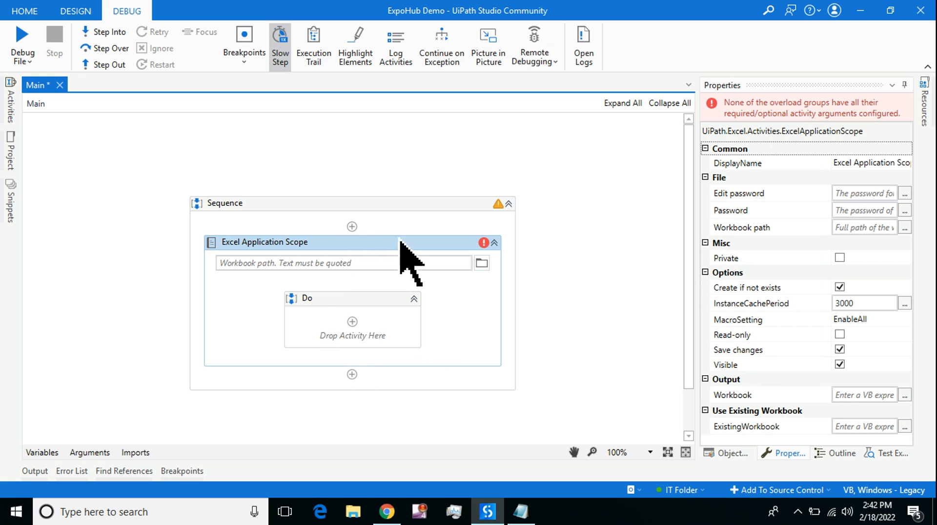
{"action": "mouse_move", "coordinate": [829, 388]}
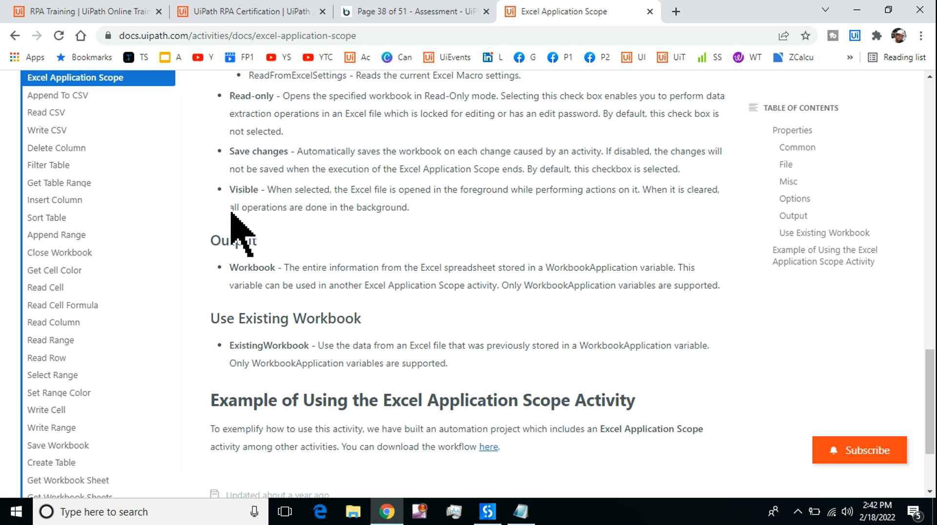
Highlight that cleared Visible runs operations in background, then return to the scope's properties
{"action": "left_click_drag", "start_coordinate": [228, 207], "coordinate": [410, 207]}
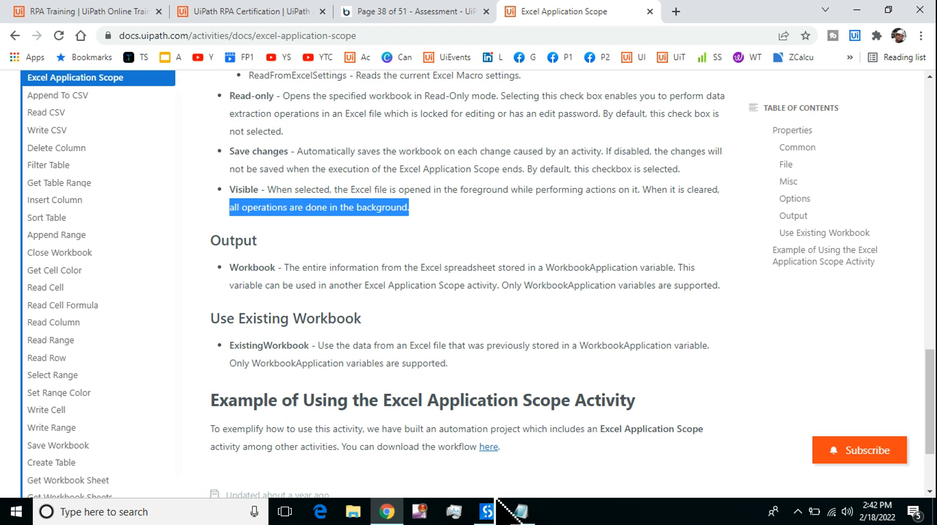
{"action": "left_click", "coordinate": [486, 512]}
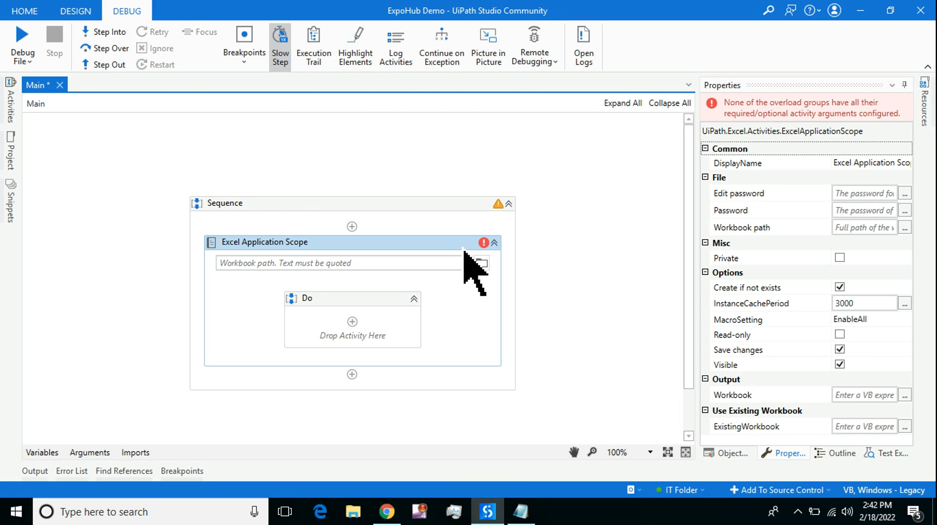
{"action": "mouse_move", "coordinate": [626, 287]}
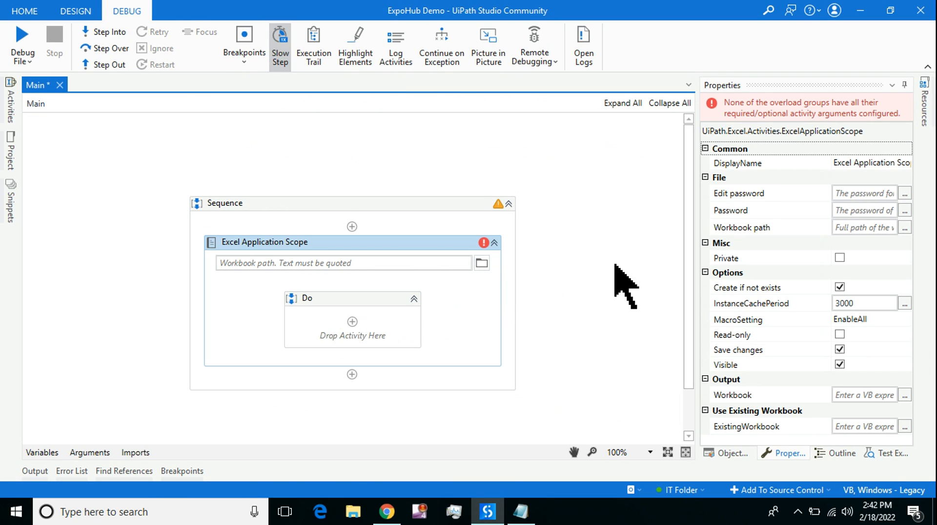
{"action": "mouse_move", "coordinate": [424, 478]}
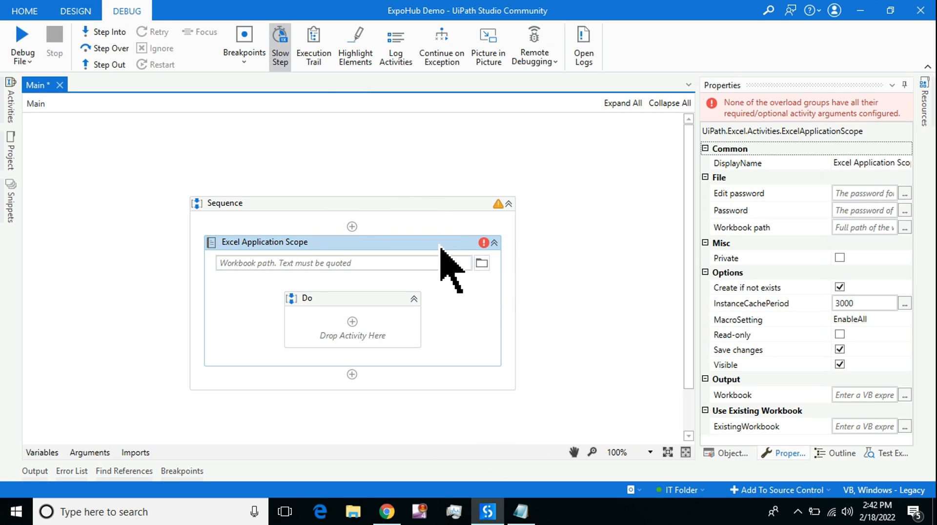
{"action": "mouse_move", "coordinate": [752, 347]}
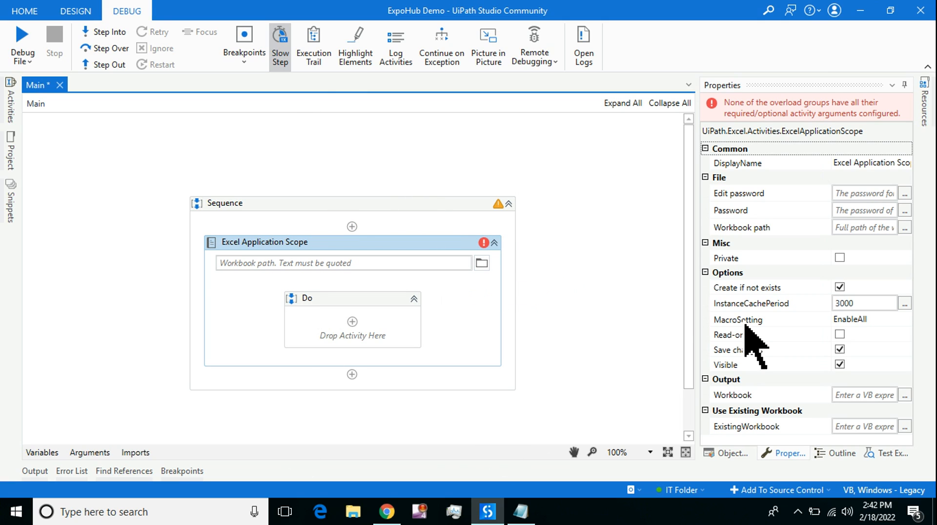
Point the scope at Test1.xlsx and have Write Cell put 'Rakesh' in Sheet1 A1
{"action": "left_click", "coordinate": [481, 262]}
{"action": "type", "text": "write cell"}
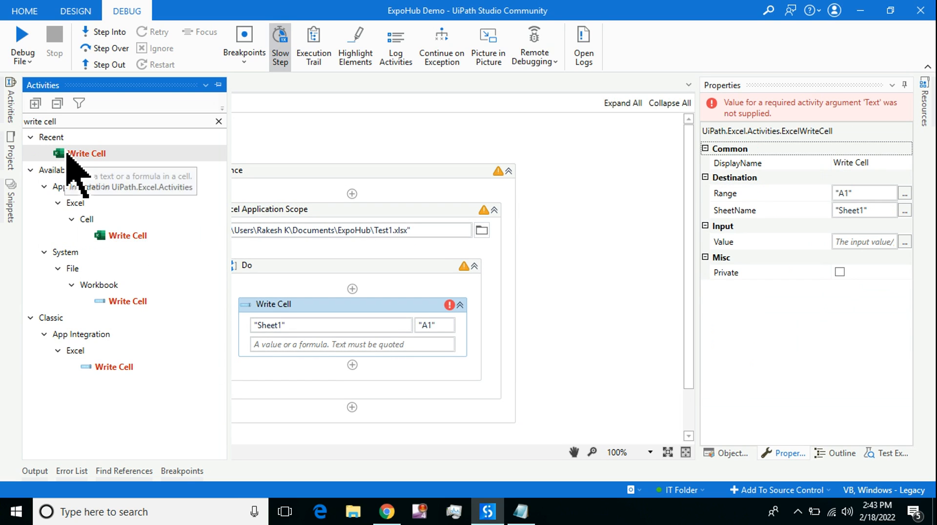
{"action": "left_click", "coordinate": [332, 344]}
{"action": "type", "text": "\"Rakesh\""}
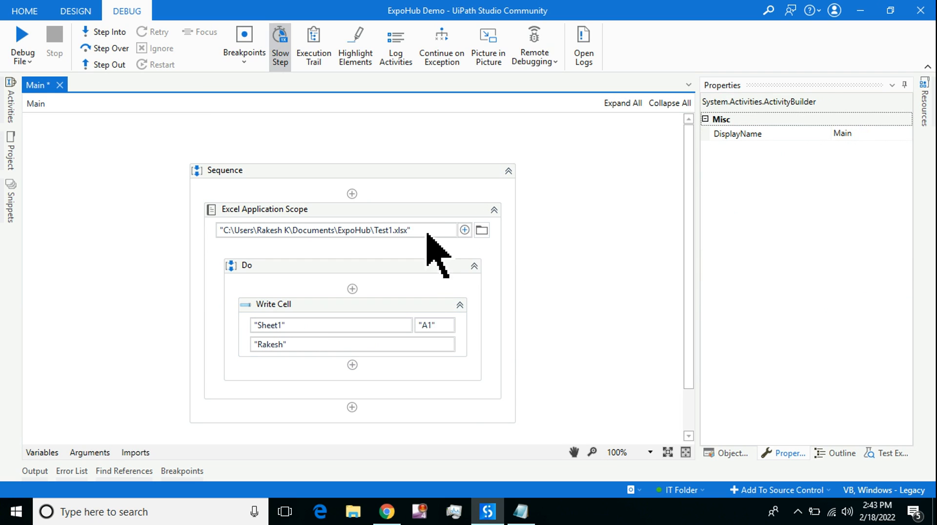
{"action": "left_click", "coordinate": [265, 209]}
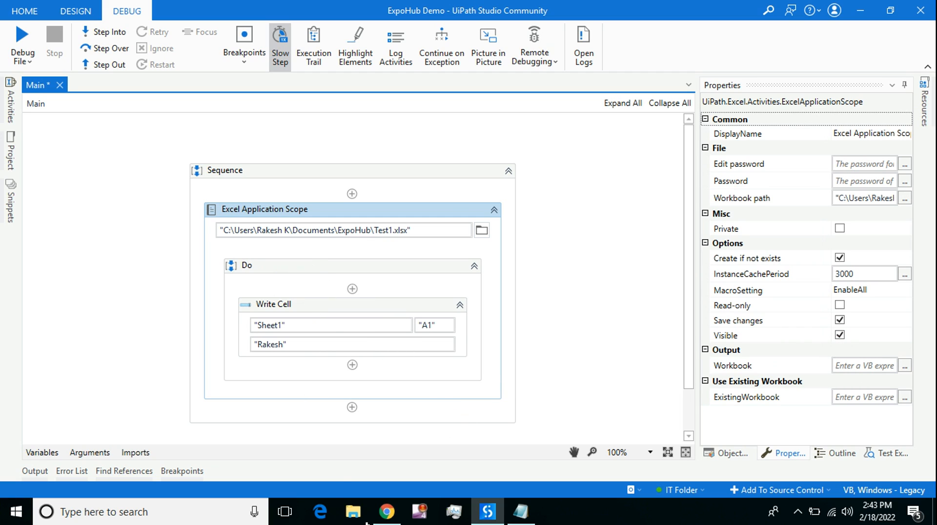
{"action": "mouse_move", "coordinate": [562, 518]}
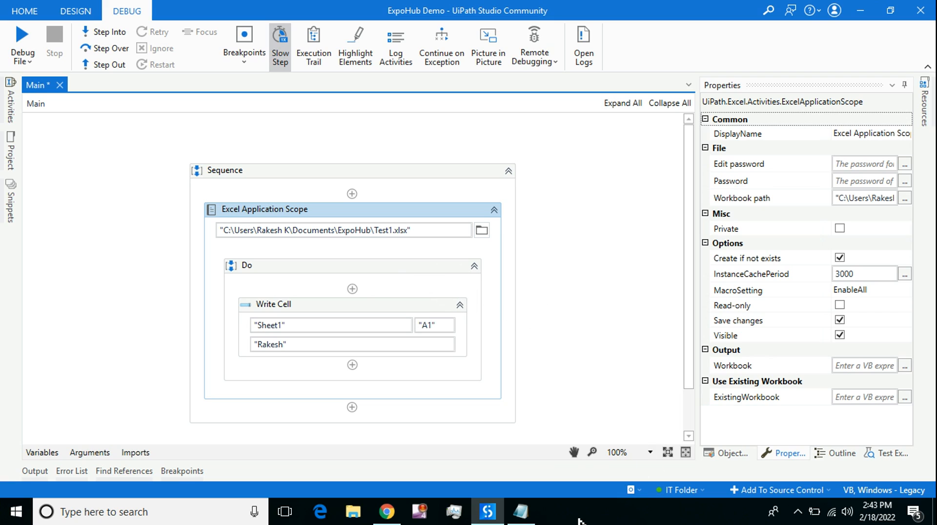
{"action": "mouse_move", "coordinate": [595, 517]}
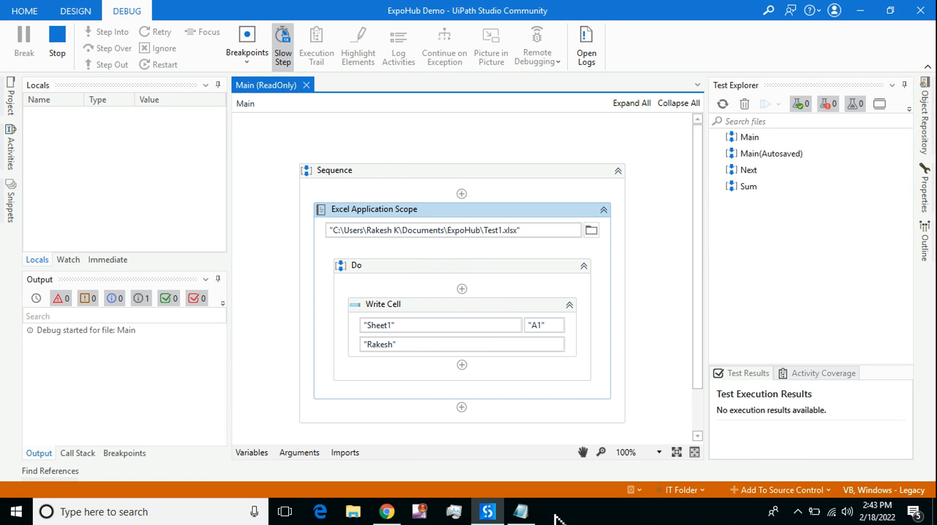
{"action": "mouse_move", "coordinate": [546, 518]}
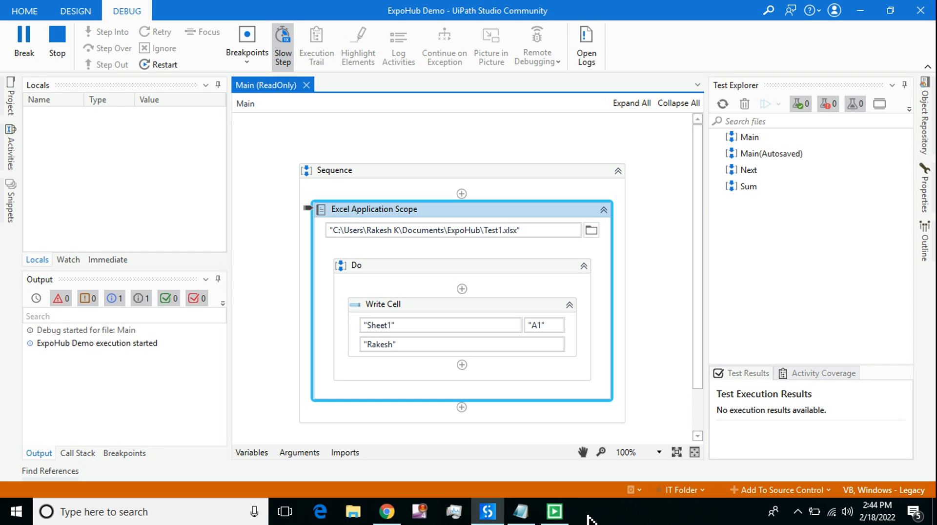
{"action": "mouse_move", "coordinate": [591, 513]}
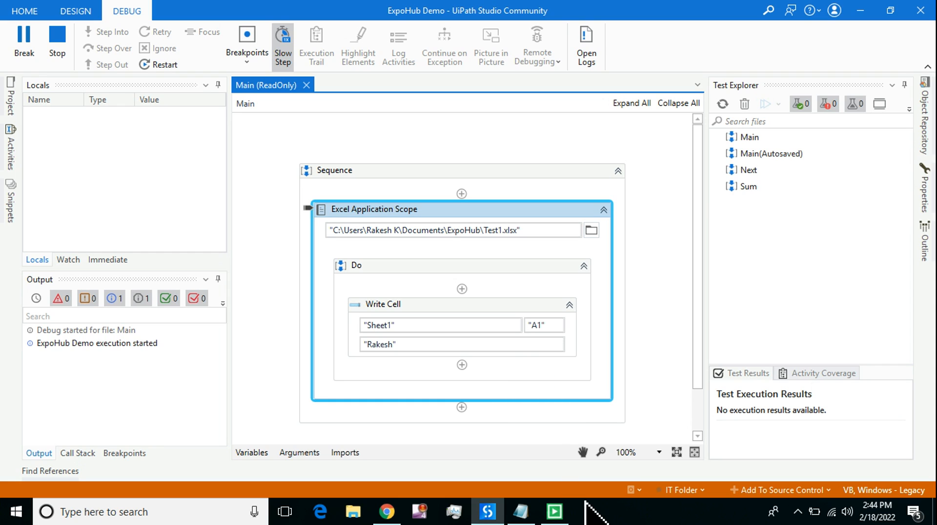
{"action": "mouse_move", "coordinate": [610, 521]}
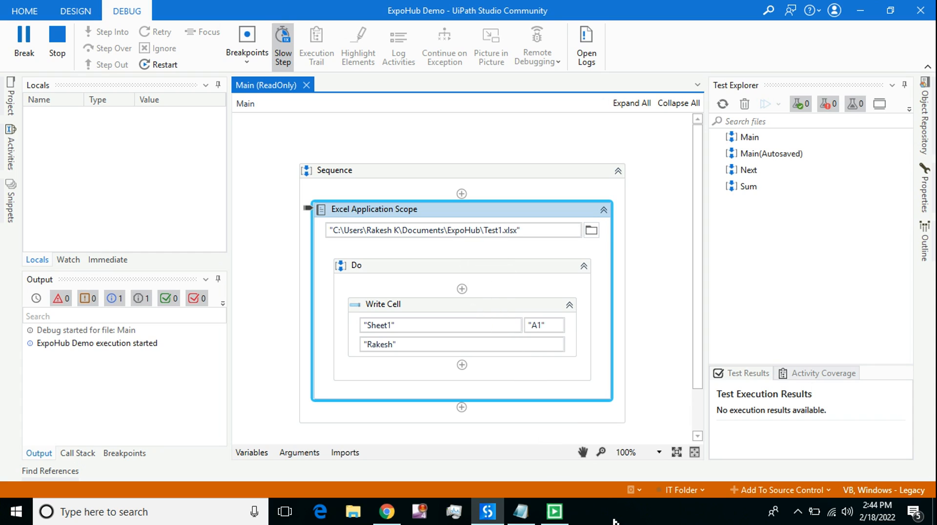
{"action": "mouse_move", "coordinate": [583, 521]}
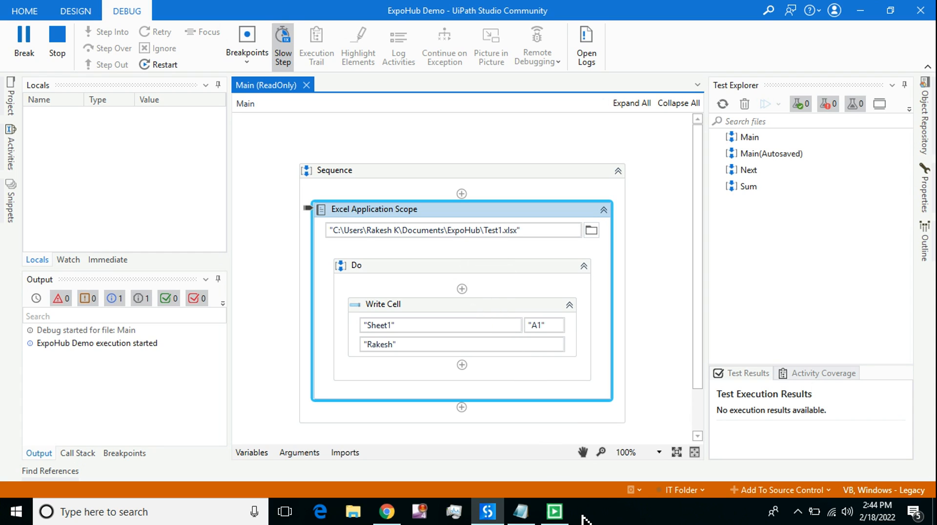
{"action": "mouse_move", "coordinate": [576, 521]}
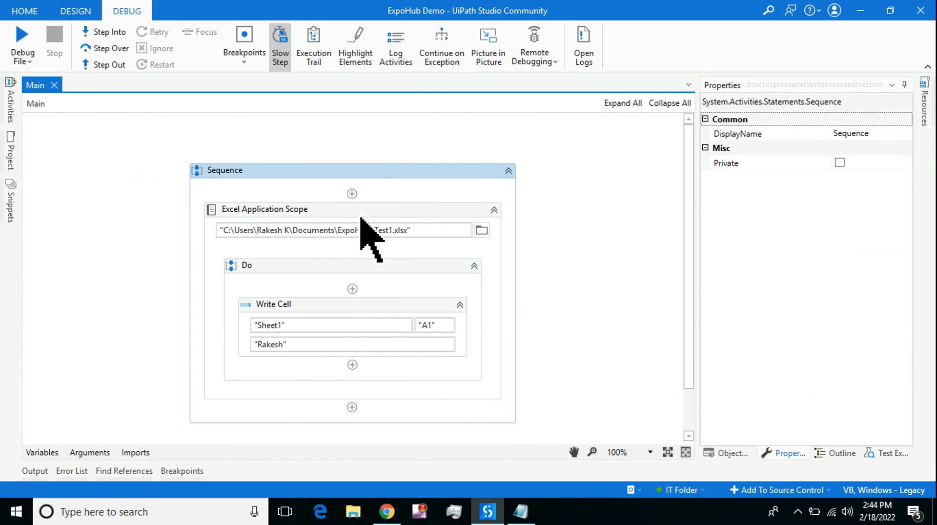
Uncheck the Excel Application Scope's Visible option for the next run
{"action": "left_click", "coordinate": [264, 209]}
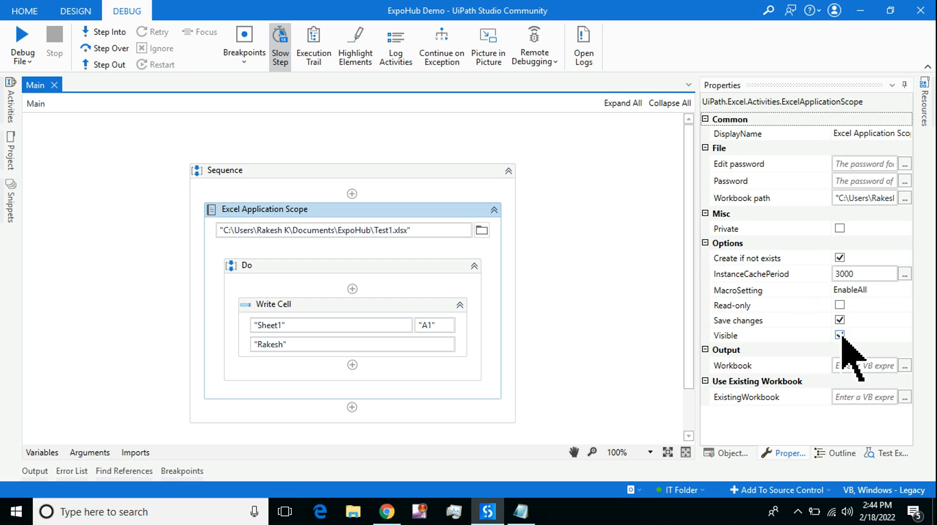
{"action": "left_click", "coordinate": [839, 335]}
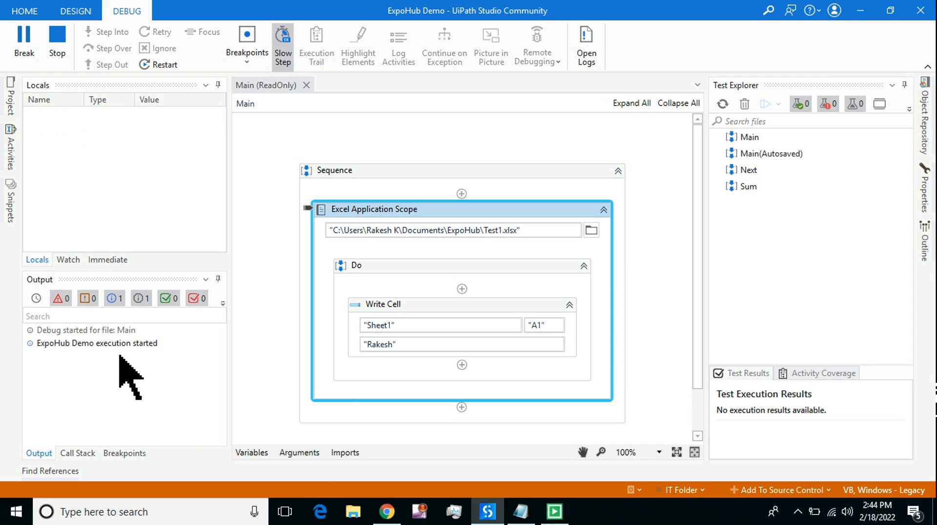
{"action": "mouse_move", "coordinate": [591, 518]}
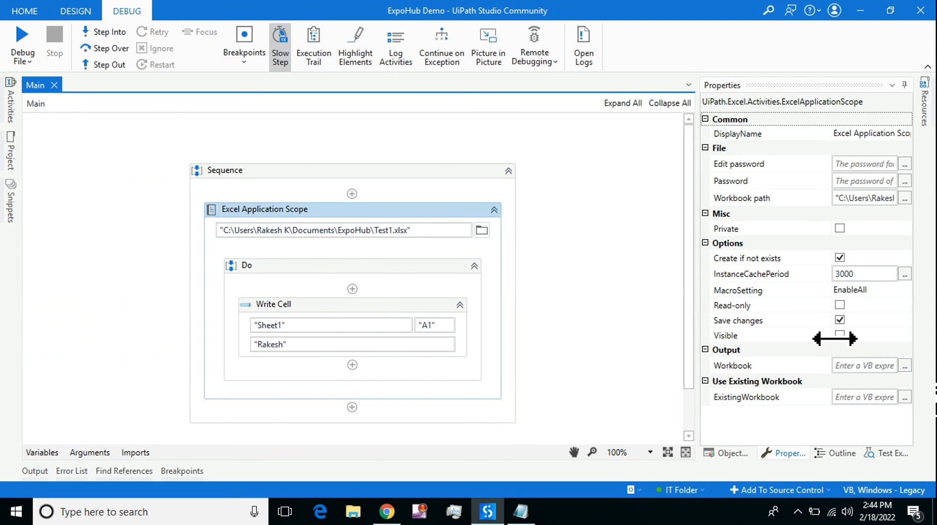
Re-check Visible, run the workflow, view Test1 with 'Rakesh' in A1 and close Excel
{"action": "left_click", "coordinate": [839, 335]}
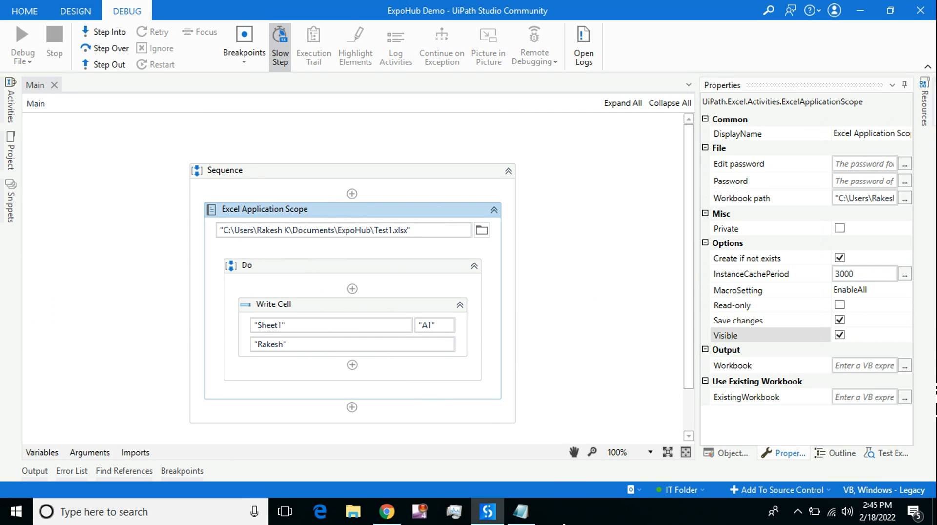
{"action": "left_click", "coordinate": [22, 39]}
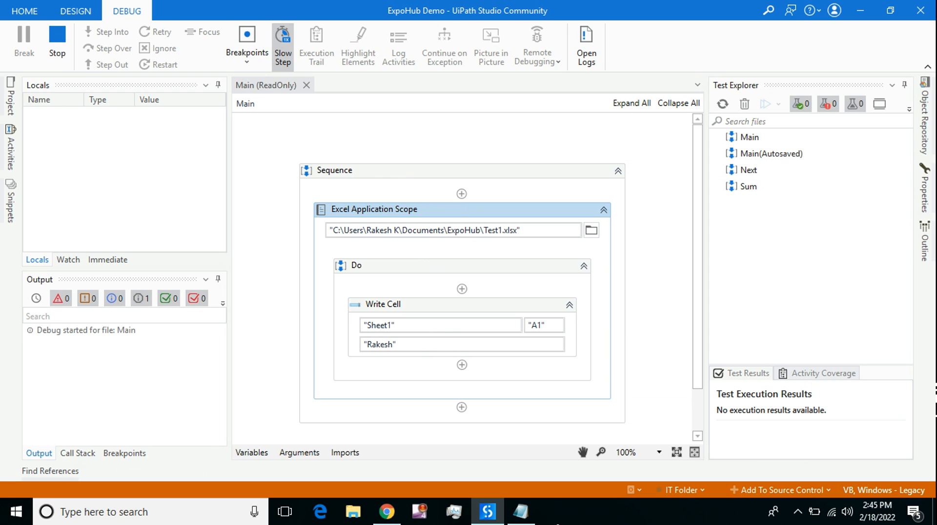
{"action": "mouse_move", "coordinate": [549, 519]}
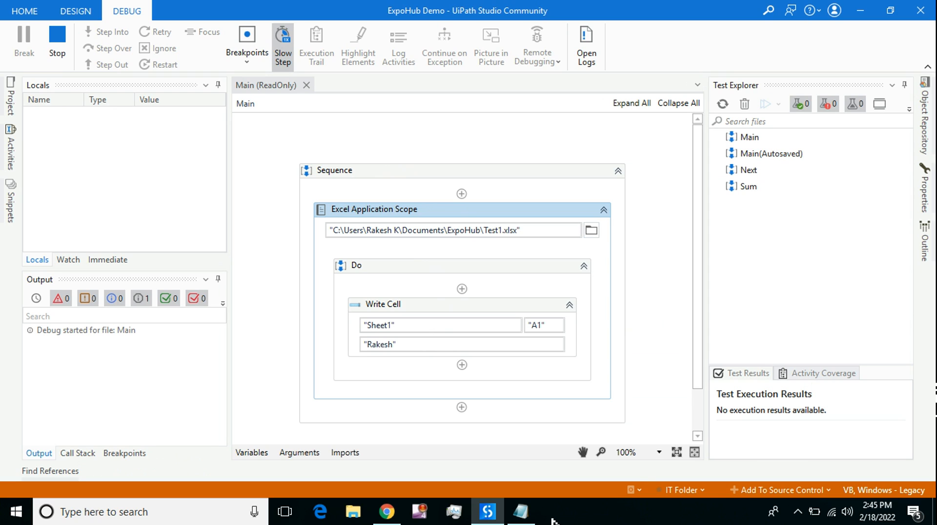
{"action": "left_click", "coordinate": [552, 512]}
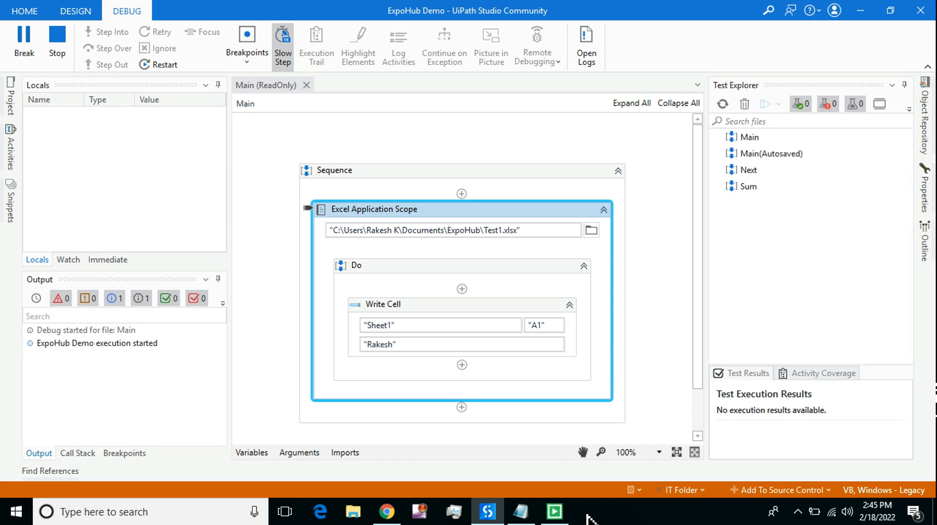
{"action": "mouse_move", "coordinate": [588, 518]}
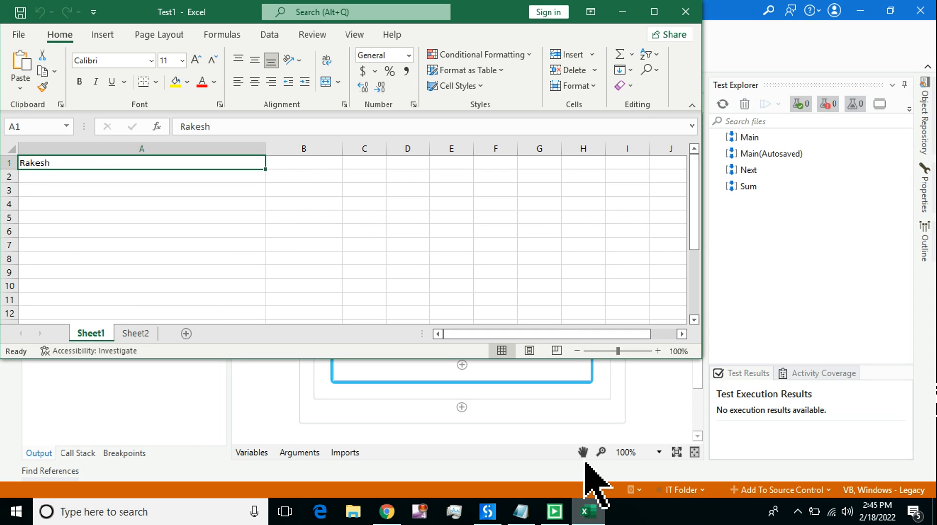
{"action": "left_click", "coordinate": [486, 512]}
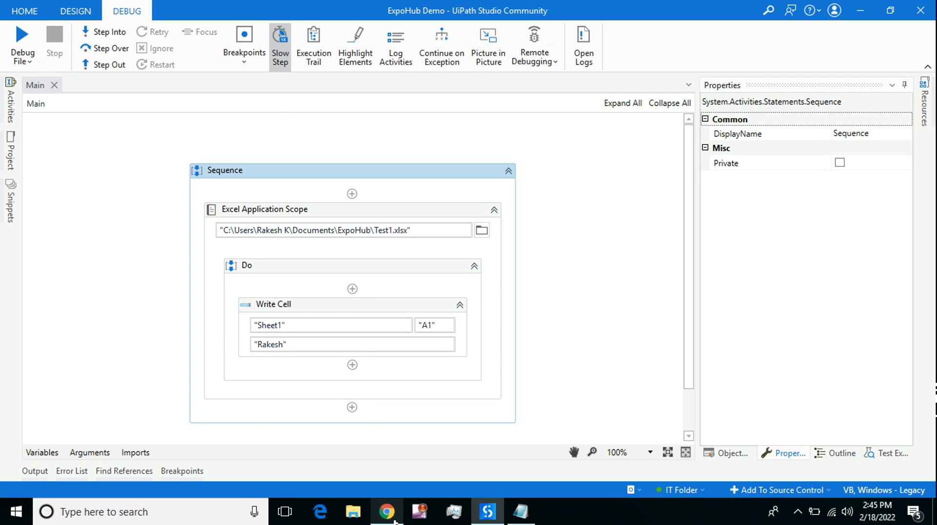
Return to the assessment with Excel Application Scope selected and scroll to page navigation
{"action": "left_click", "coordinate": [386, 512]}
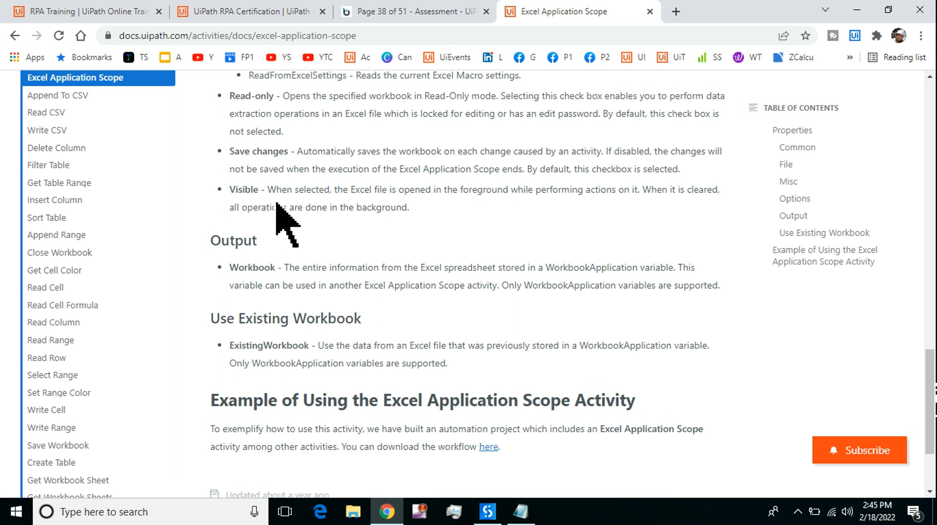
{"action": "left_click_drag", "start_coordinate": [275, 190], "coordinate": [520, 189]}
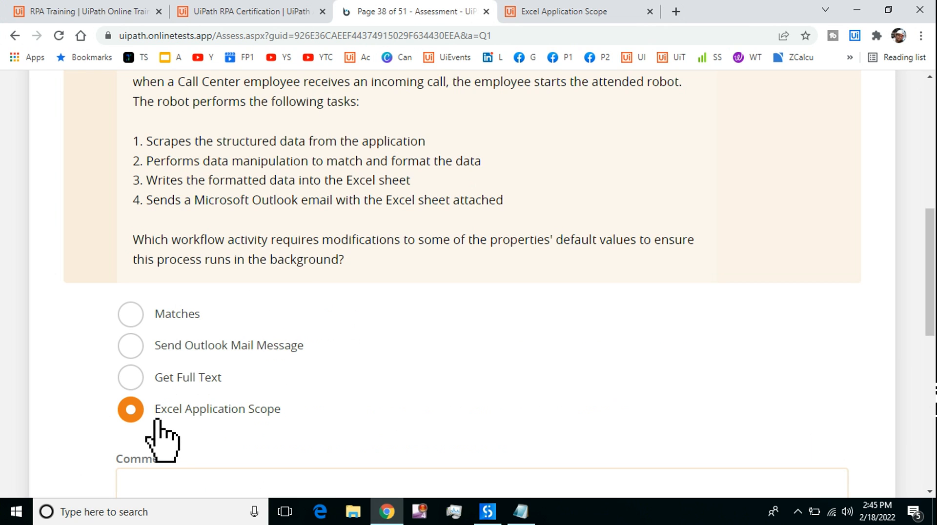
{"action": "mouse_move", "coordinate": [273, 442]}
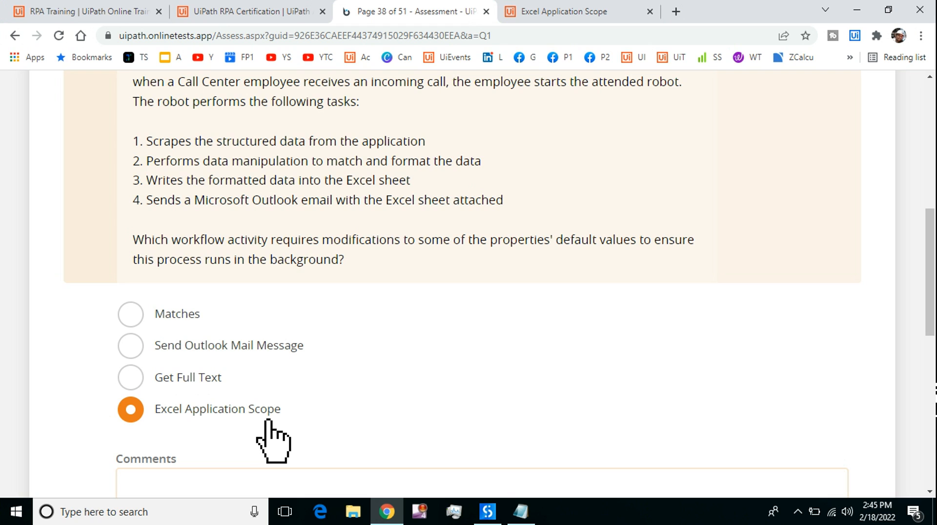
{"action": "scroll", "scroll_direction": "down", "scroll_amount": 3}
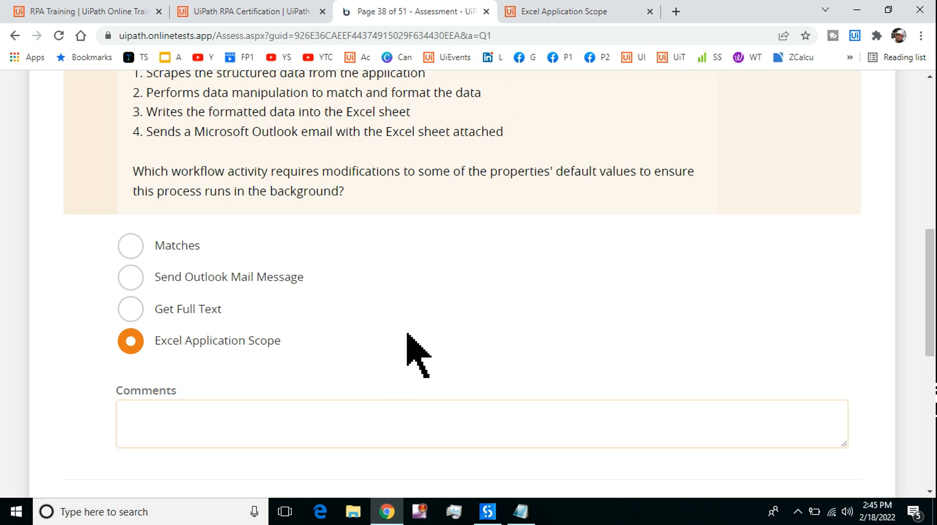
{"action": "scroll", "scroll_direction": "down", "scroll_amount": 3}
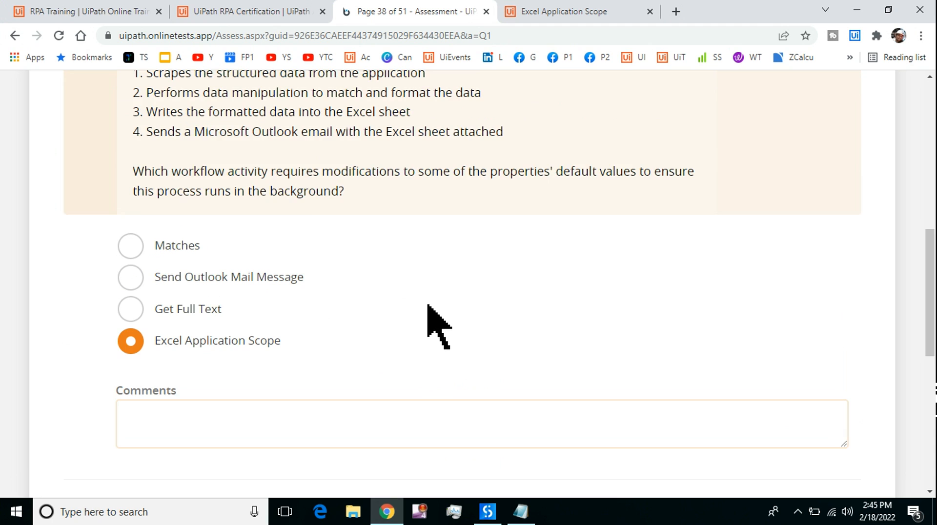
{"action": "scroll", "scroll_direction": "down", "scroll_amount": 3}
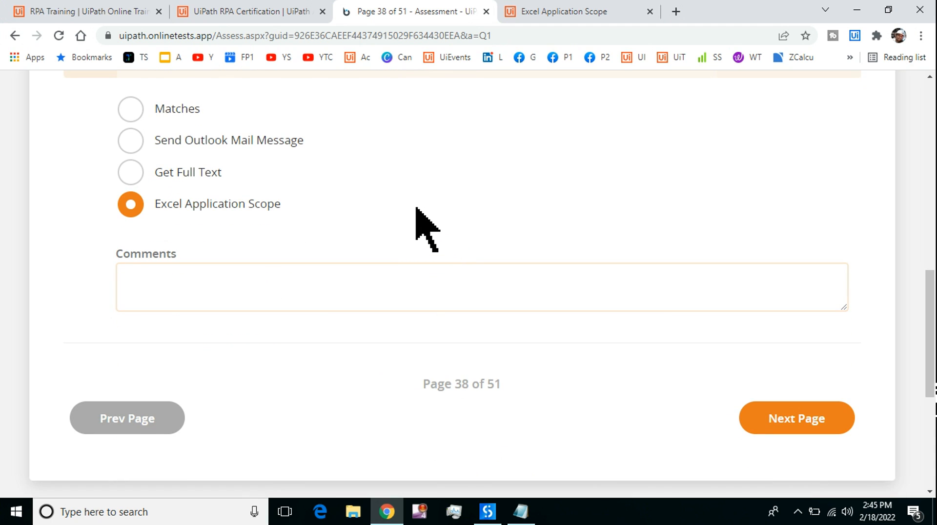